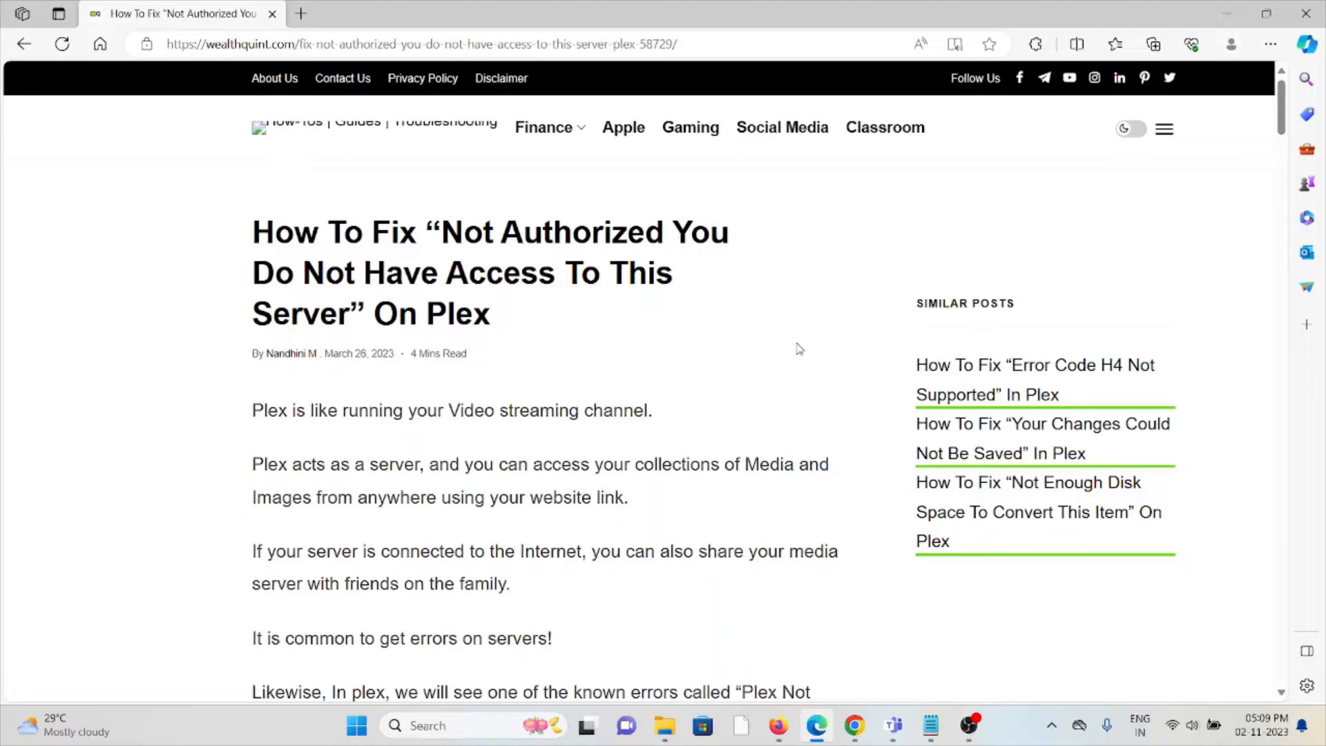
Read the Plex 'Not Authorized' article introduction down to the 'What Causes' heading.
scroll("down", 3)
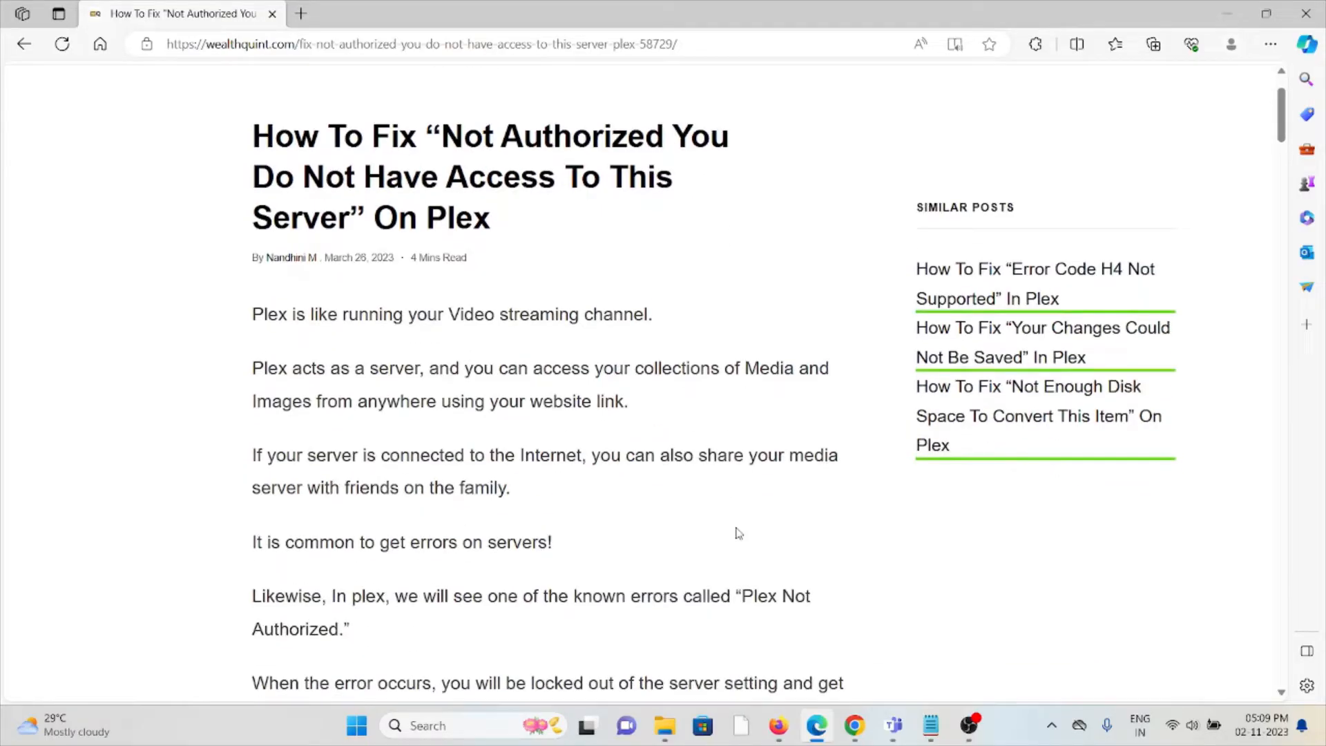
scroll("down", 3)
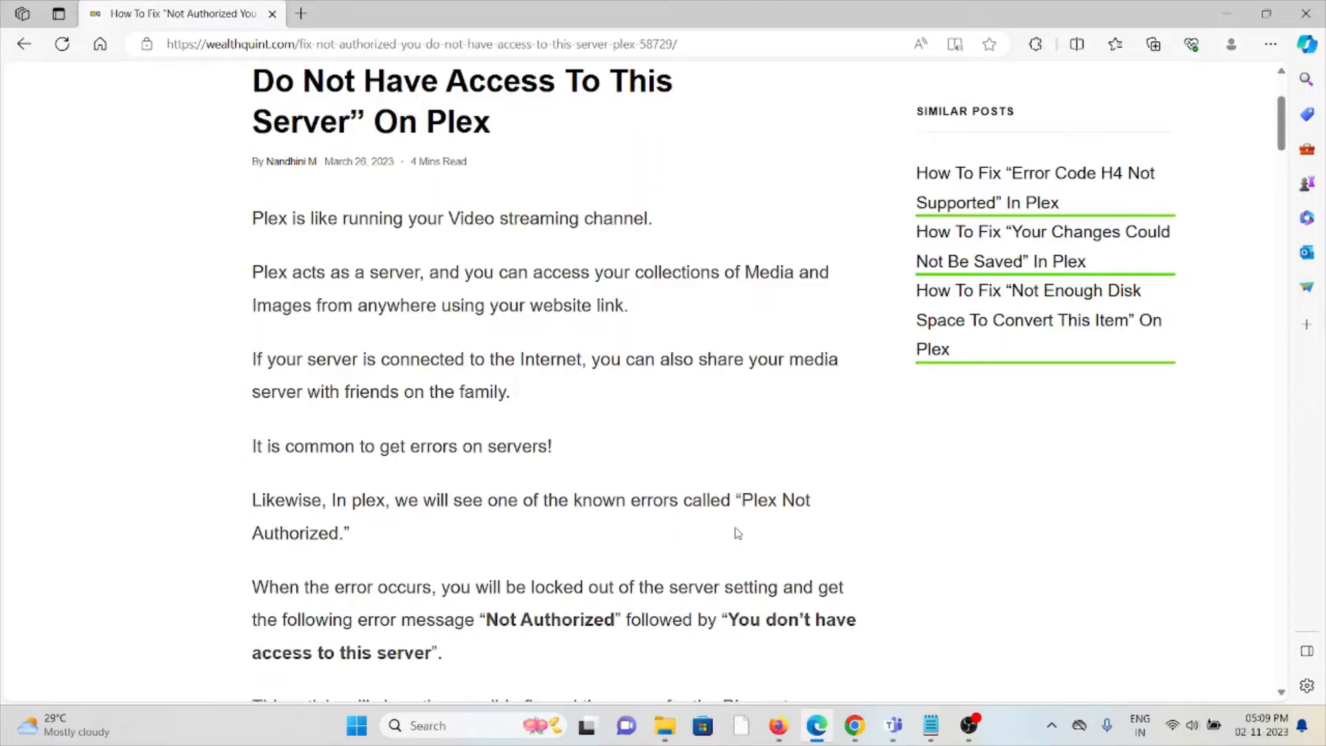
scroll("down", 3)
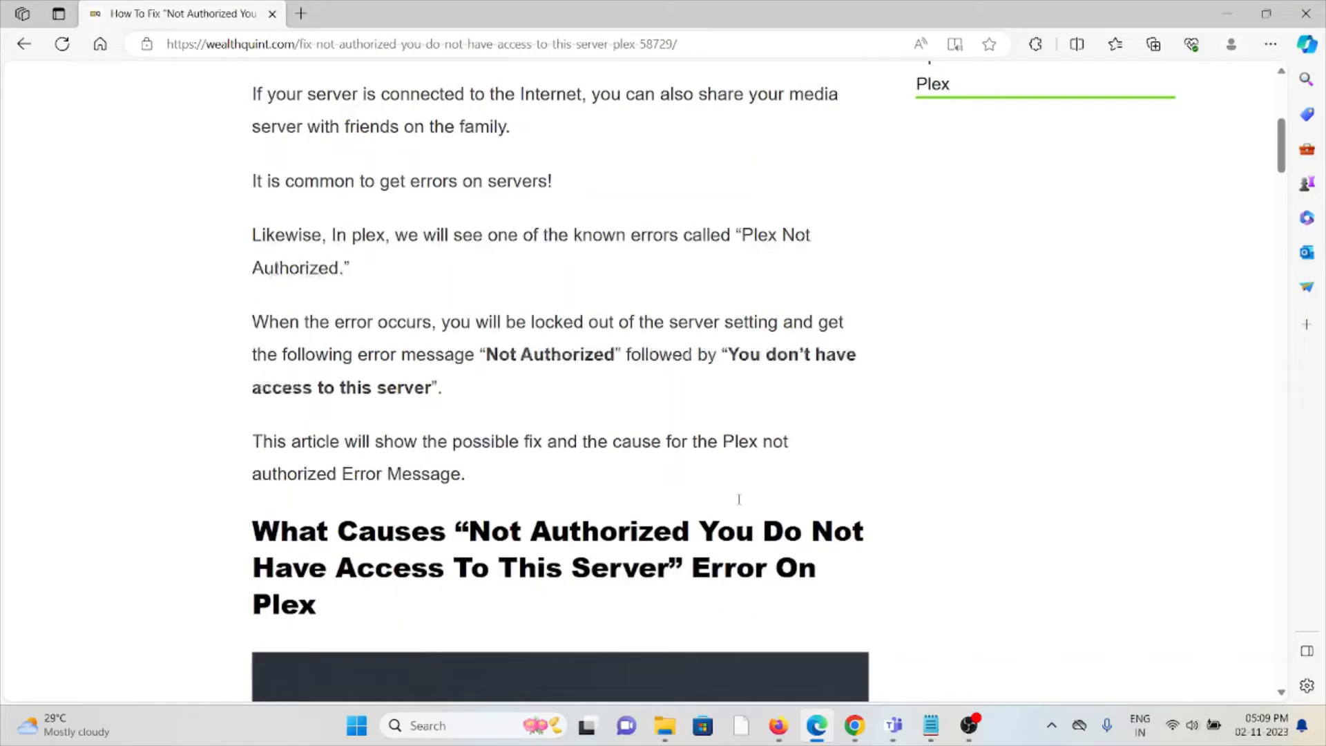
scroll("down", 3)
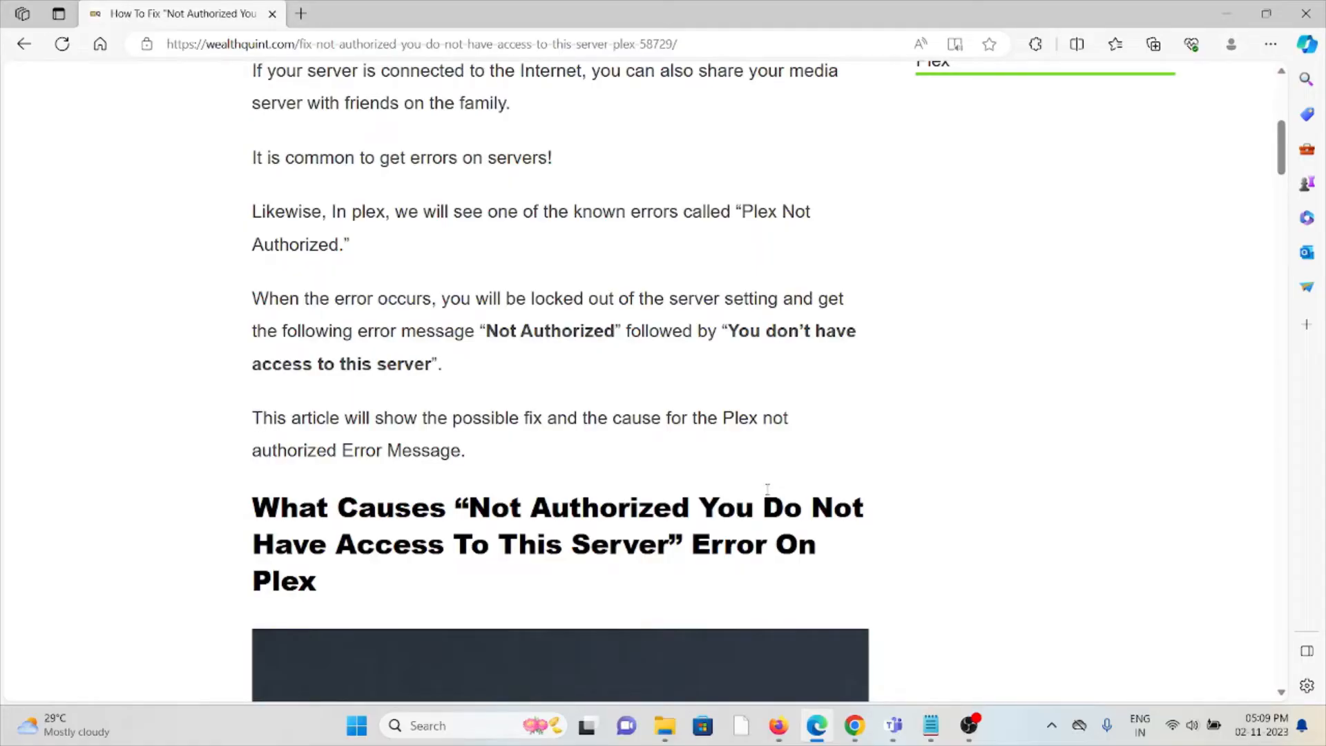
mouse_move(896, 368)
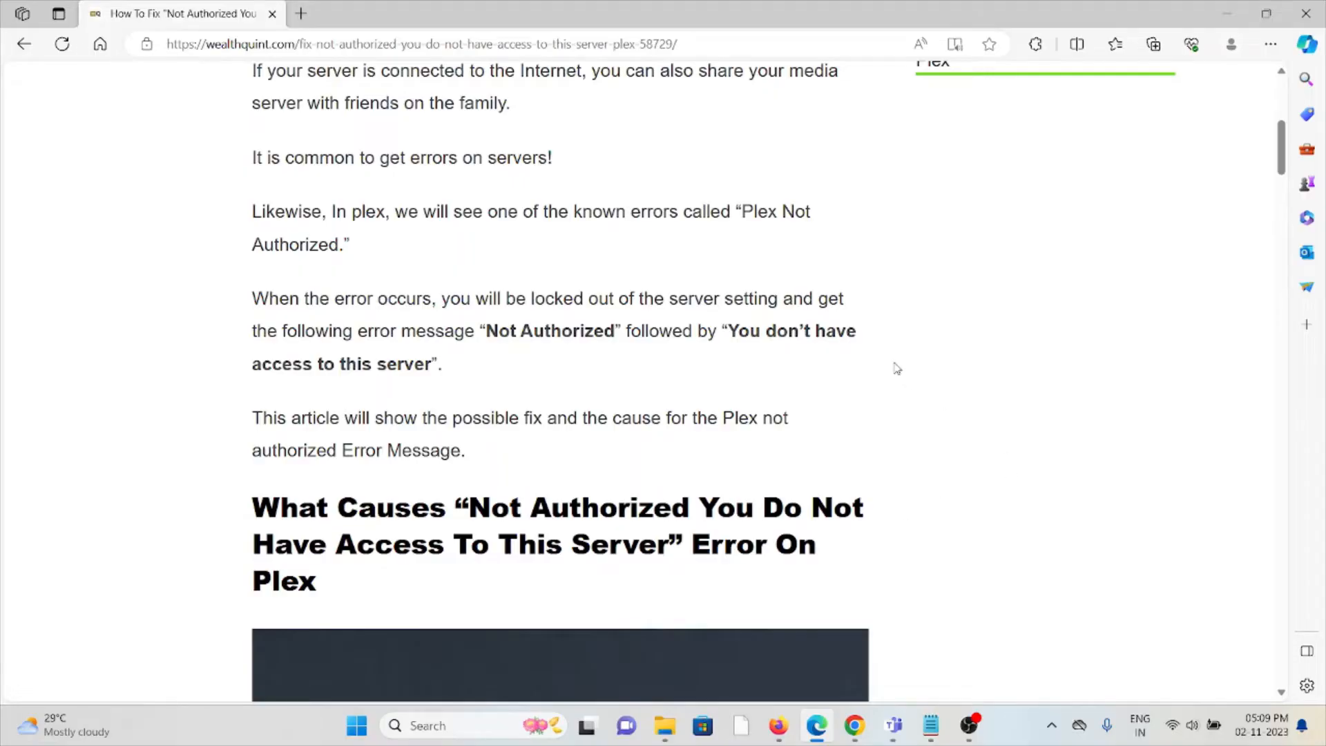
Read past the causes image and four-reason list to the 'How To Fix' section.
scroll("down", 3)
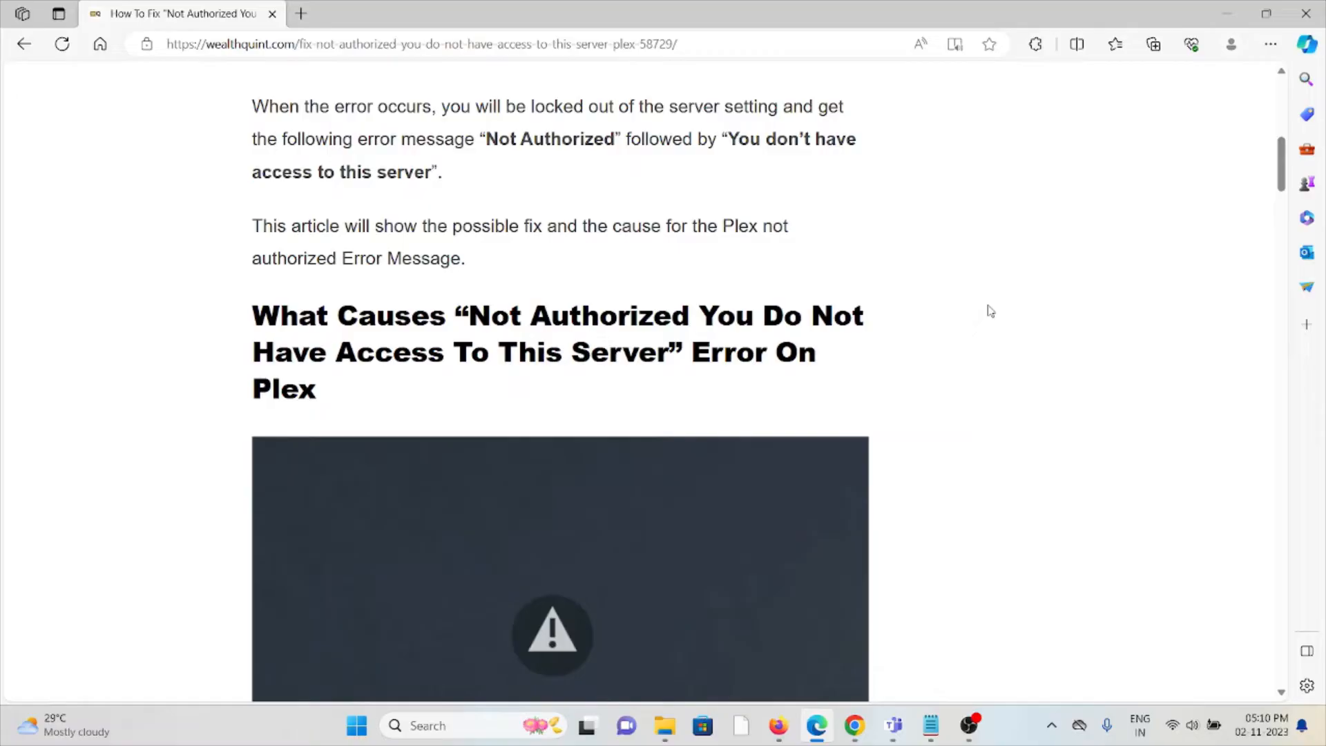
mouse_move(1054, 289)
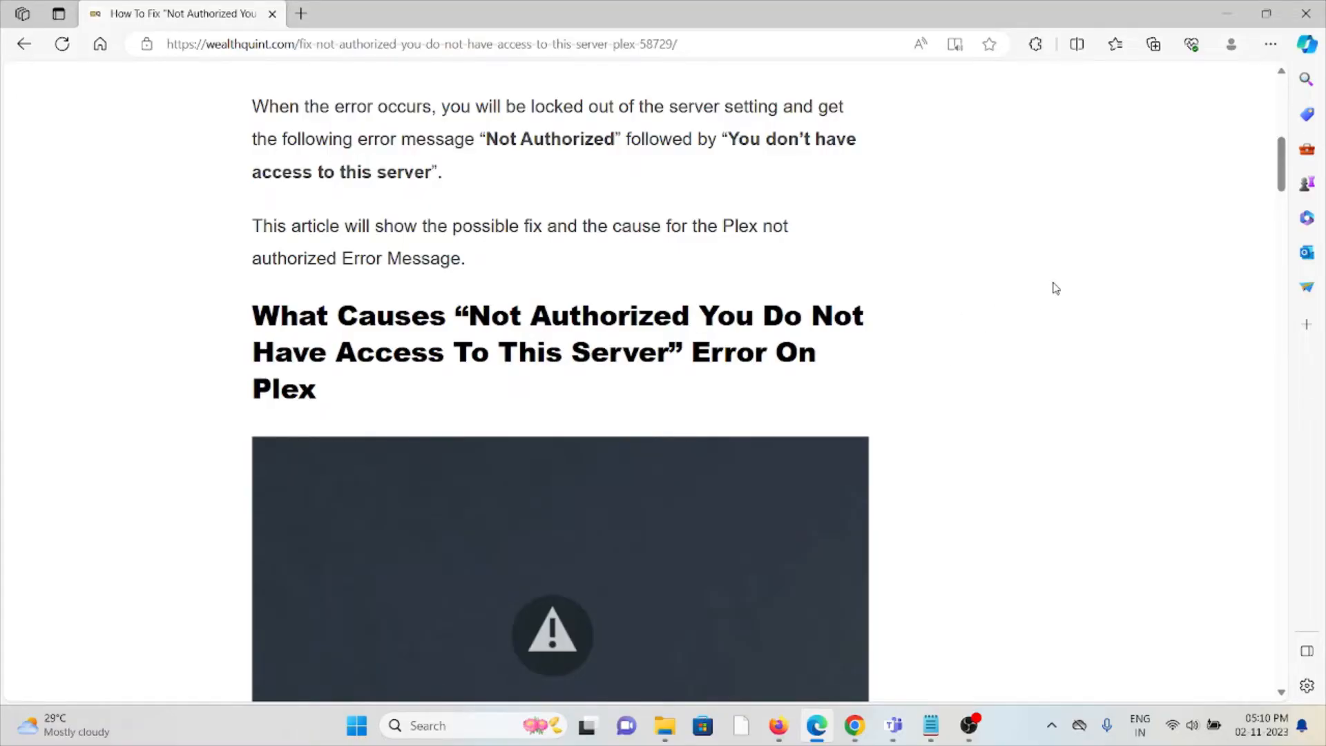
scroll("down", 3)
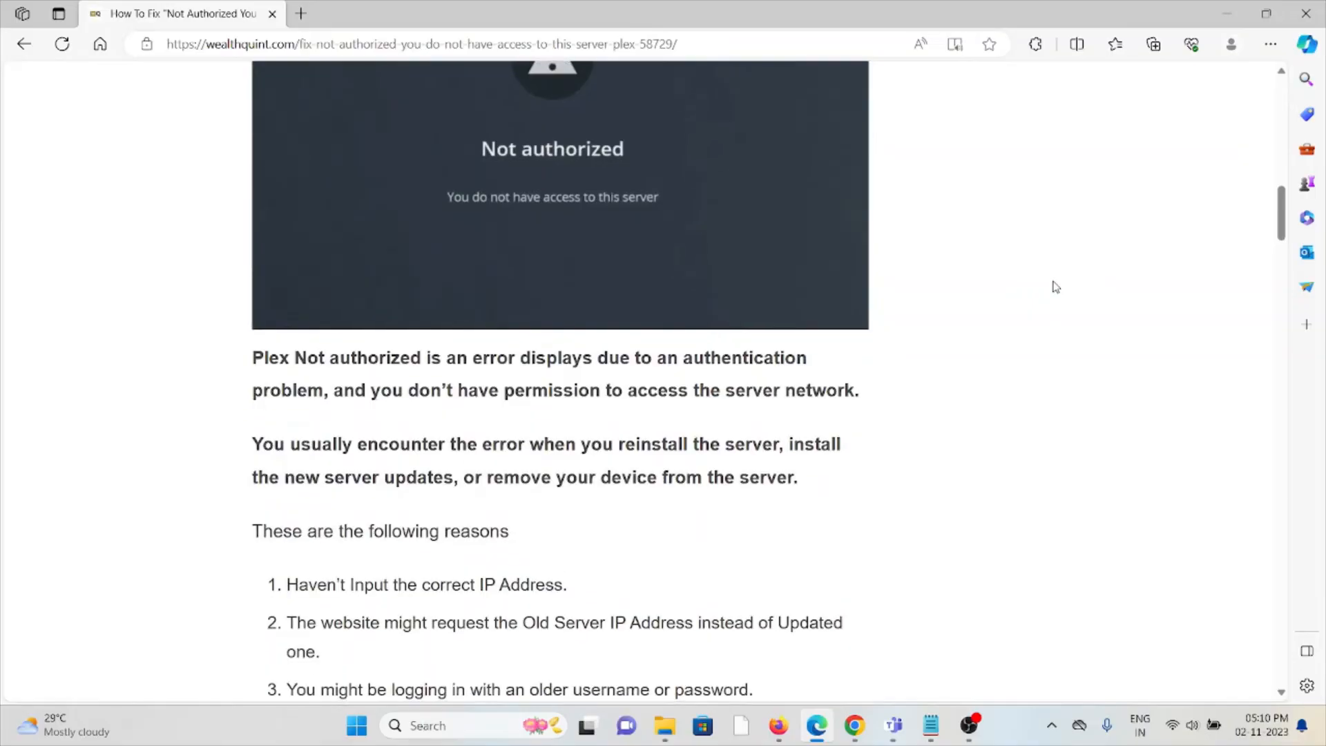
mouse_move(605, 322)
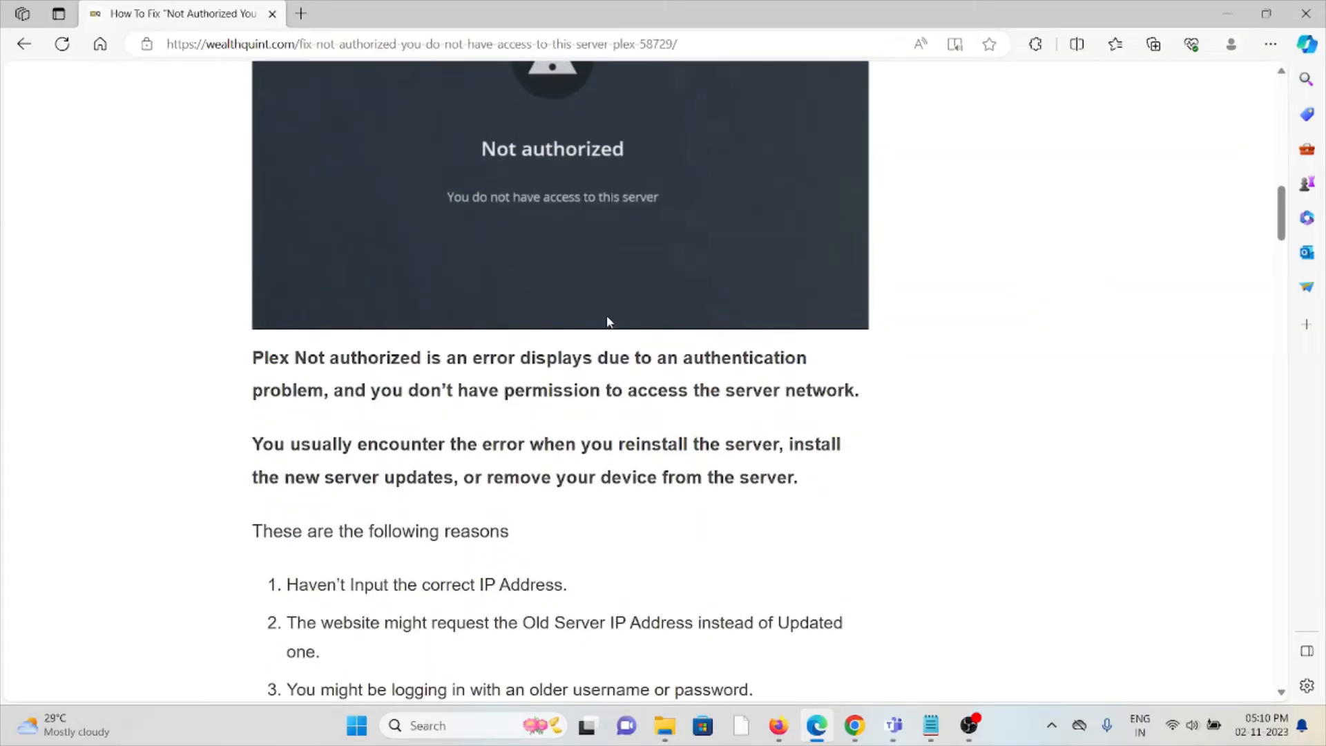
scroll("down", 3)
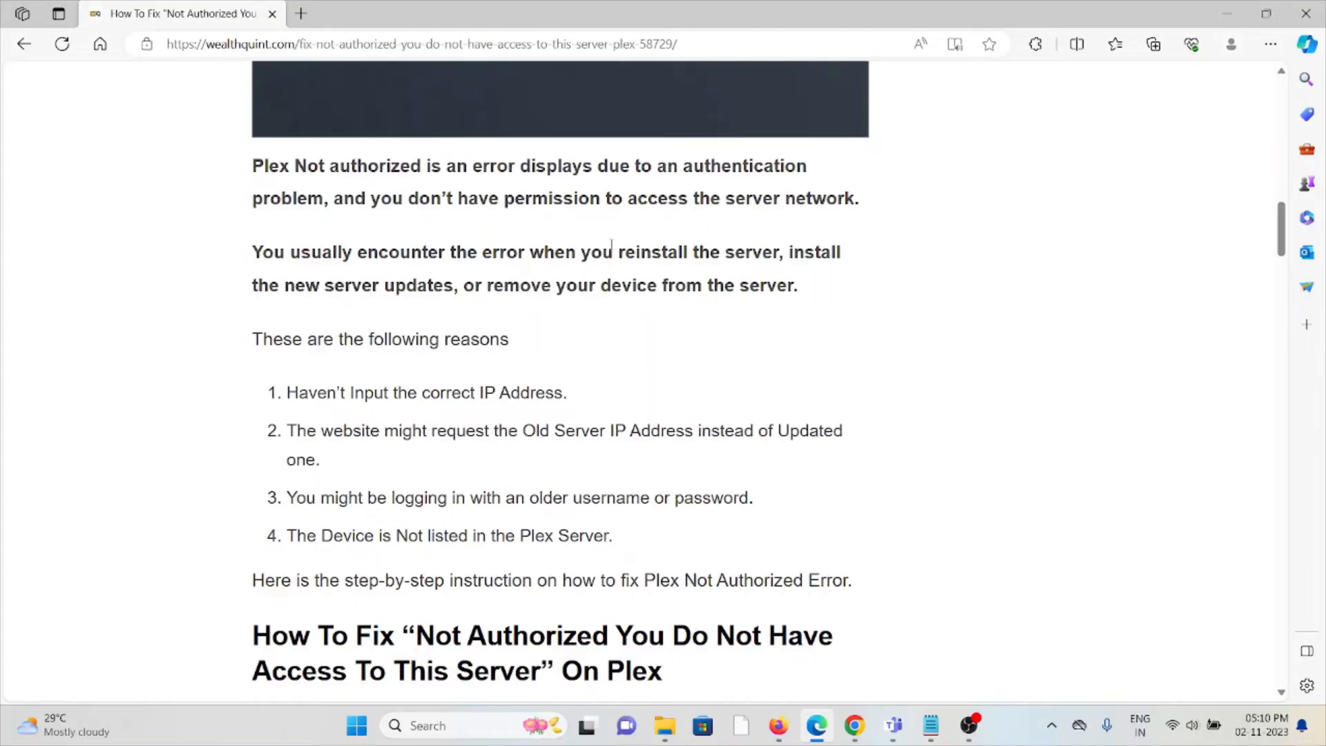
scroll("down", 3)
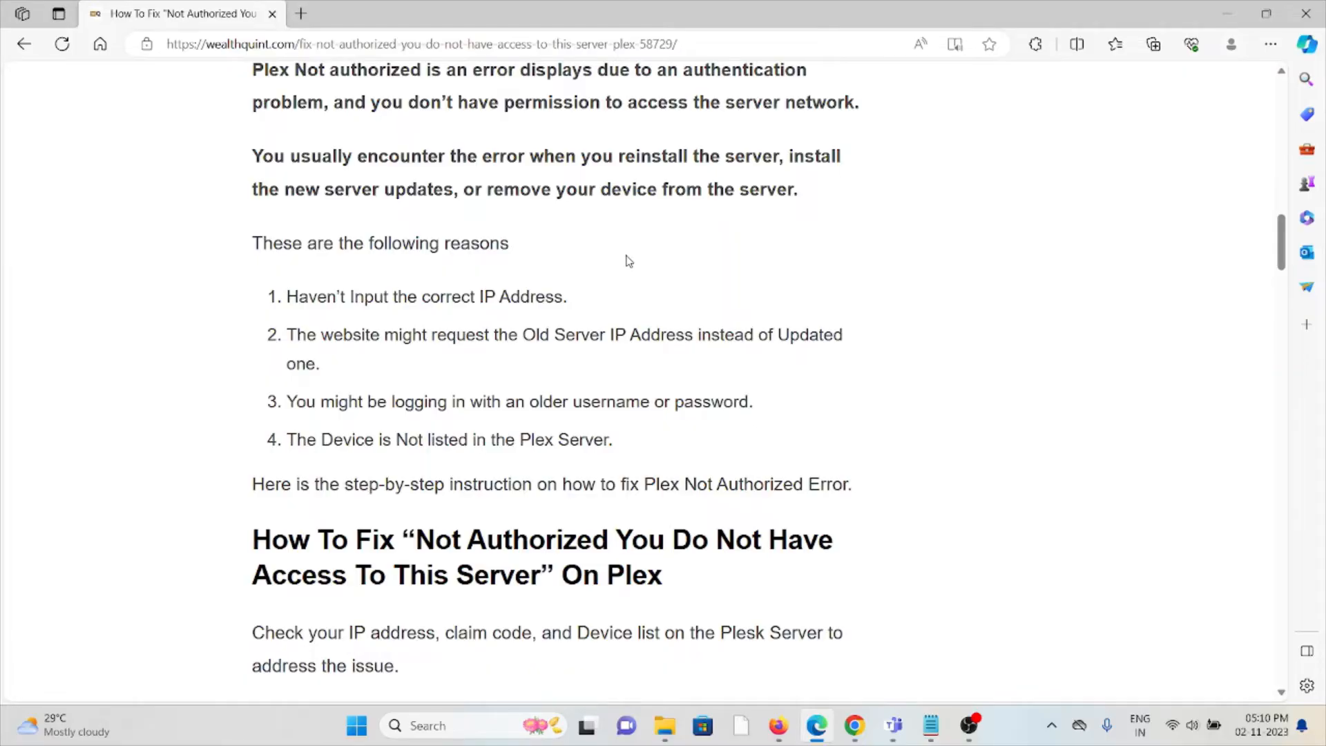
scroll("down", 3)
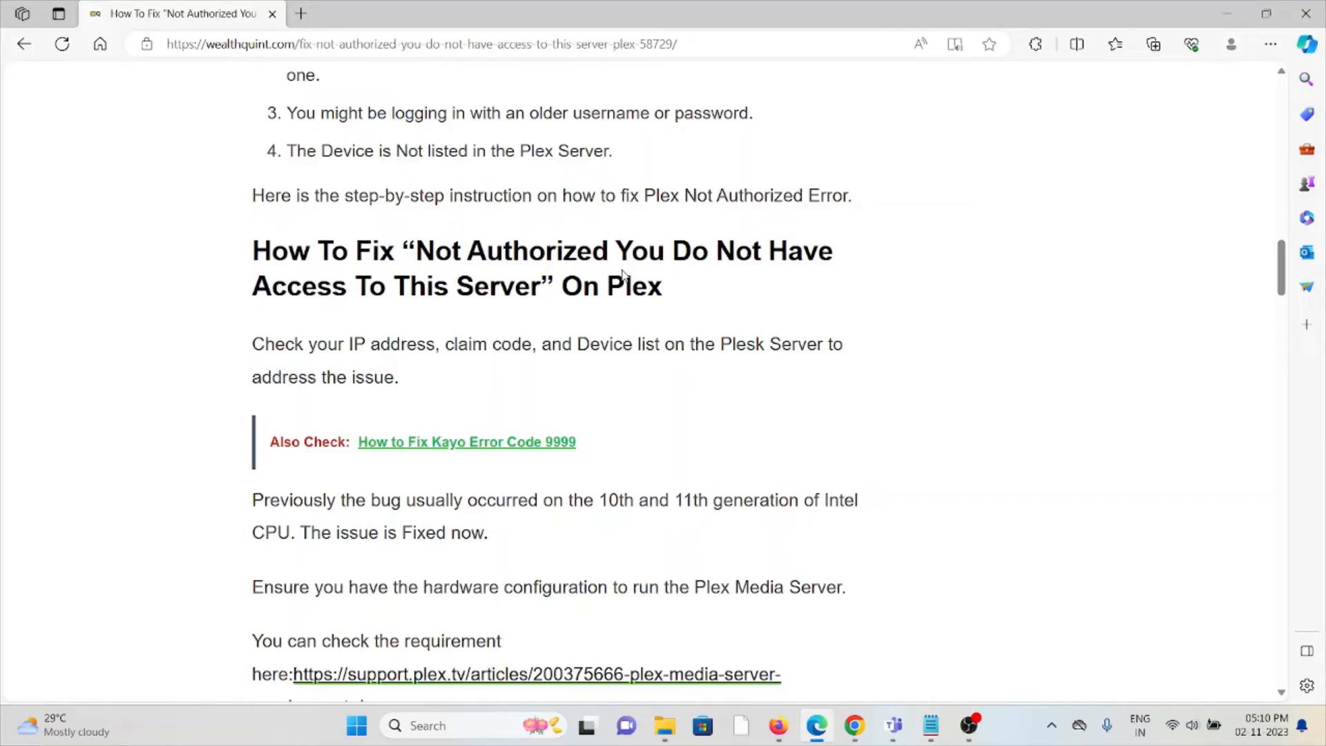
Read '1. Claim Your Plex Server Code' through to the '2. Add Your IP Address And Subnet Mask' heading.
scroll("down", 3)
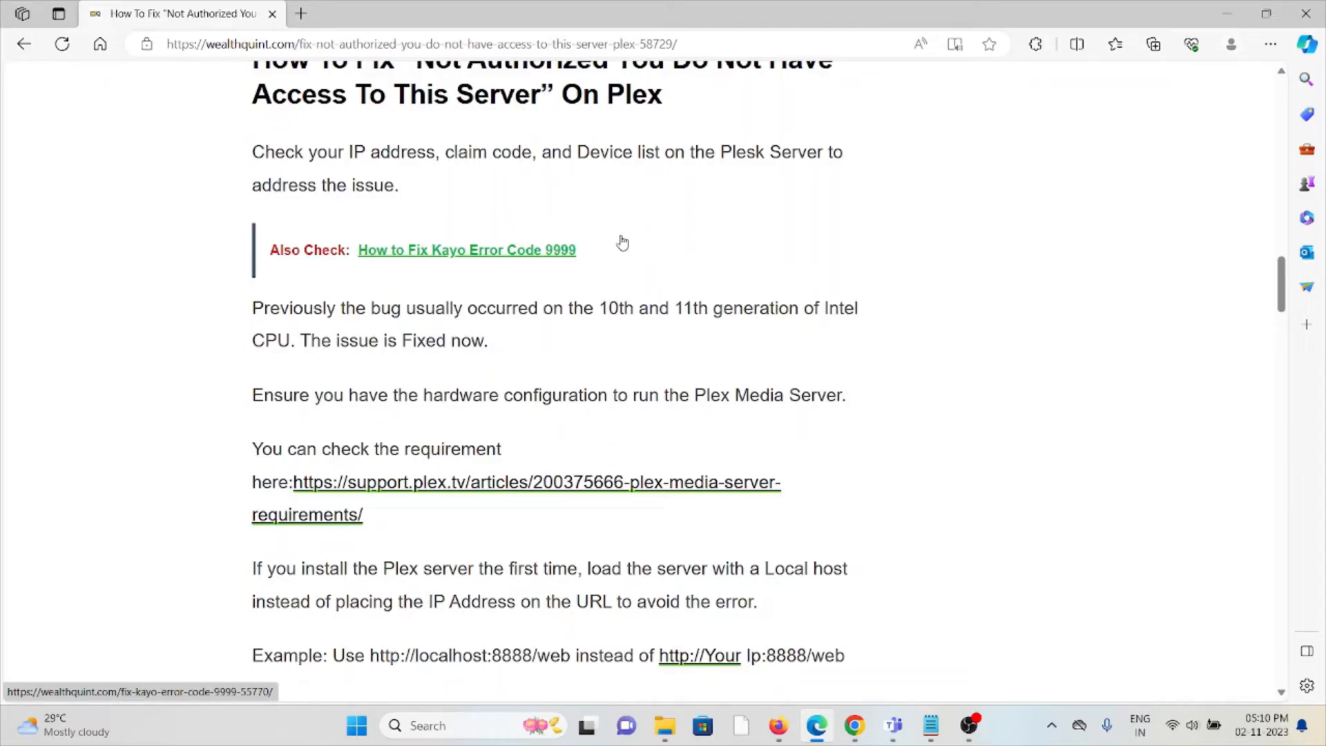
scroll("down", 3)
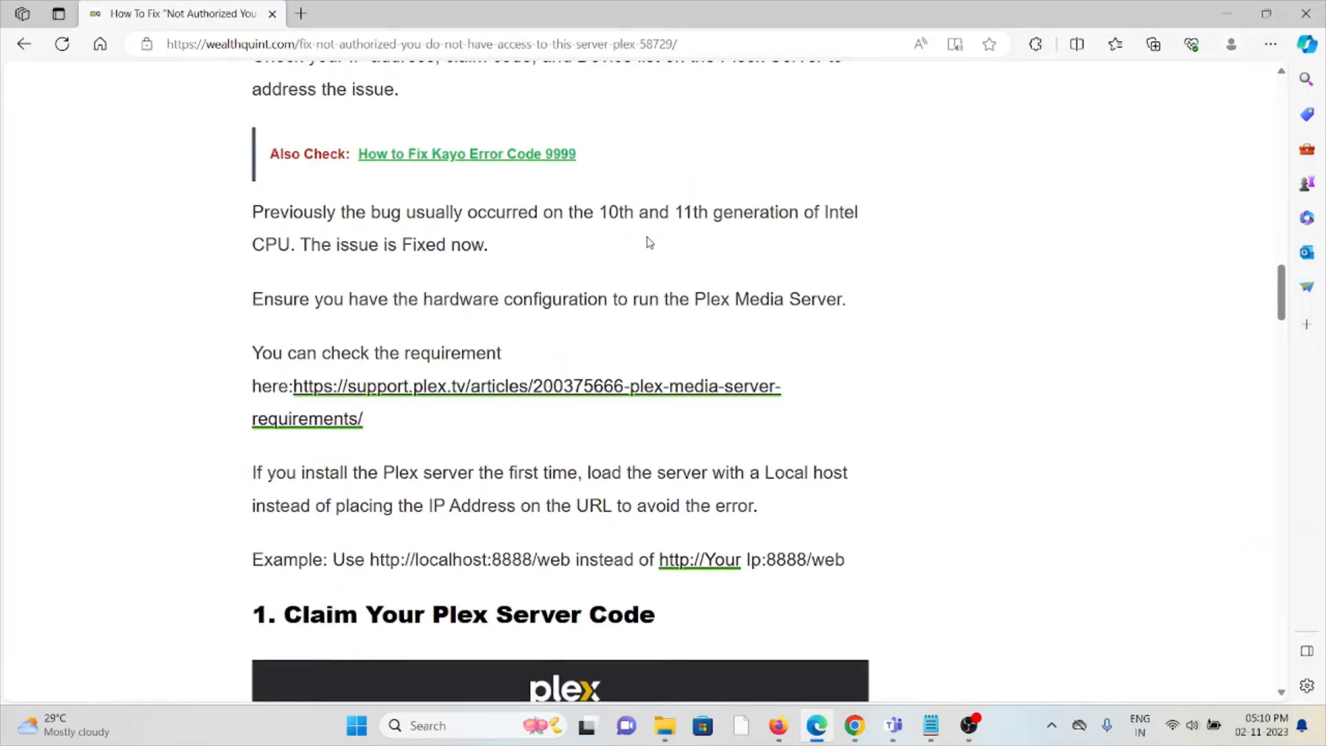
mouse_move(674, 238)
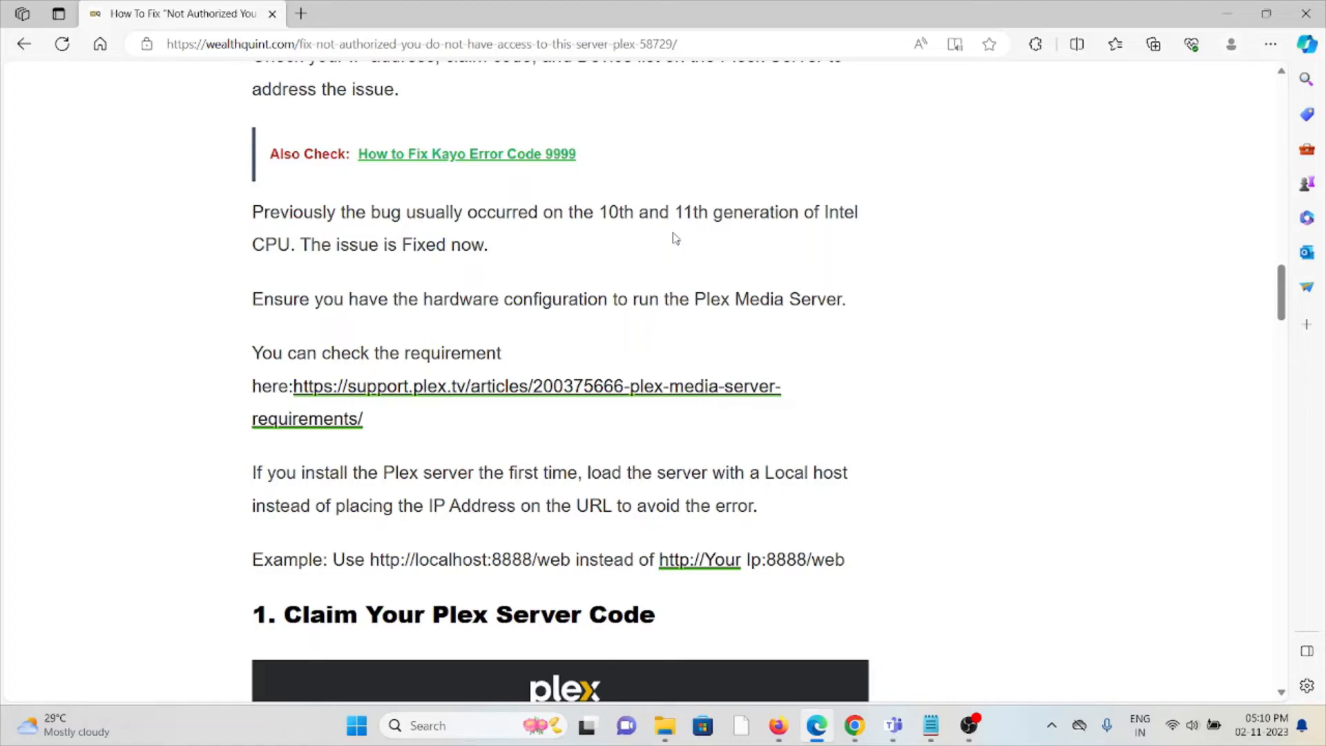
scroll("down", 3)
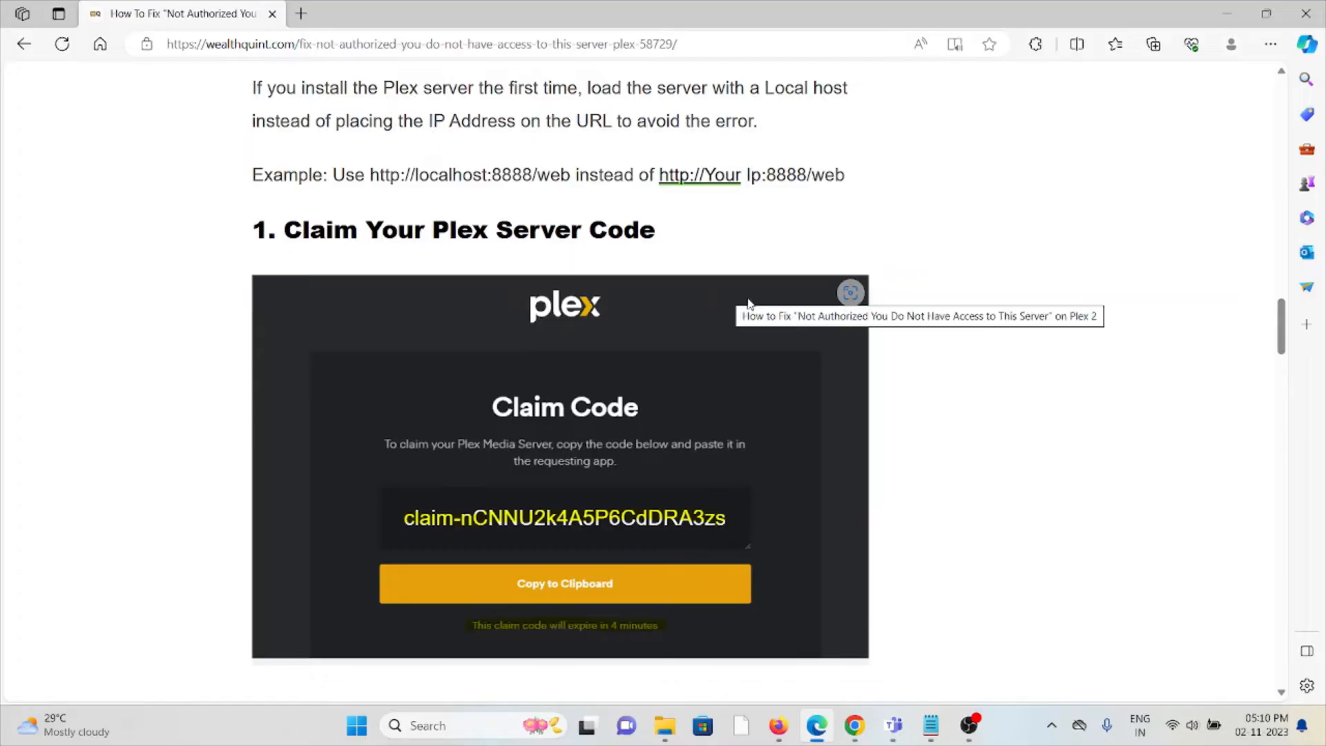
scroll("down", 3)
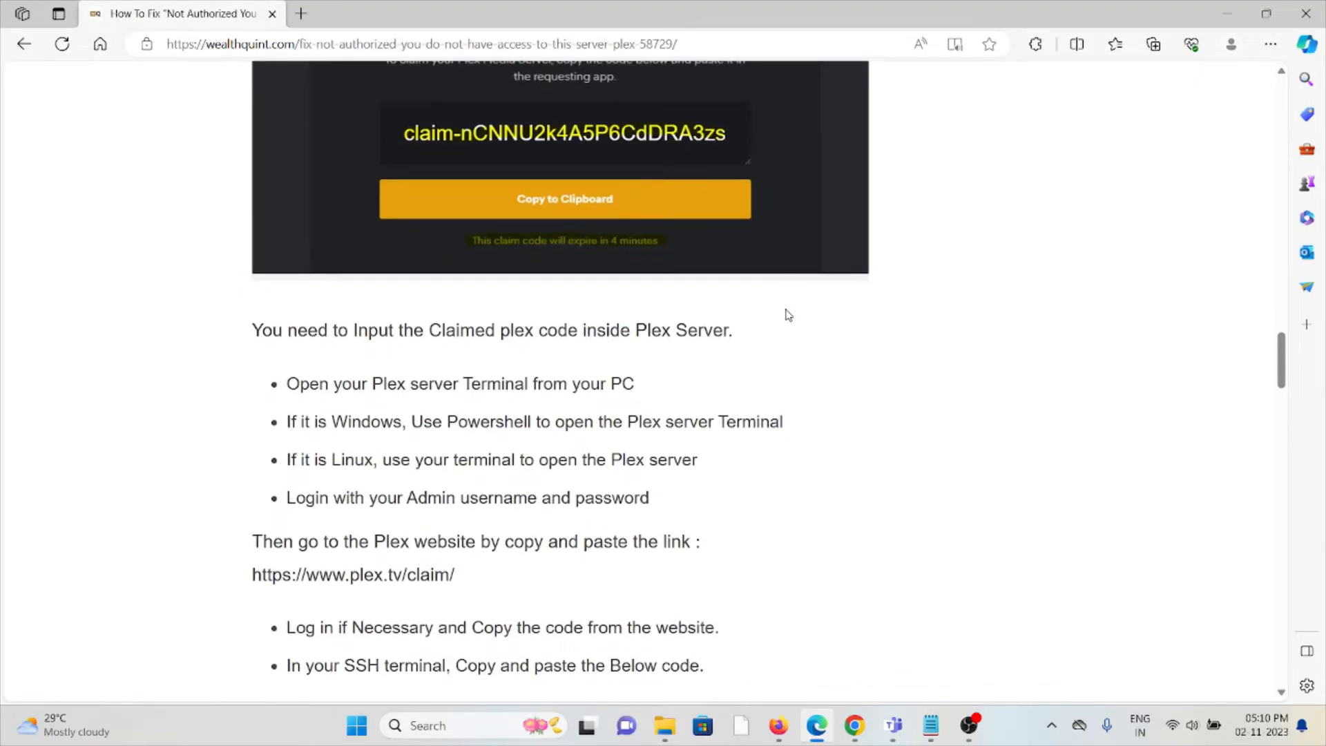
mouse_move(773, 308)
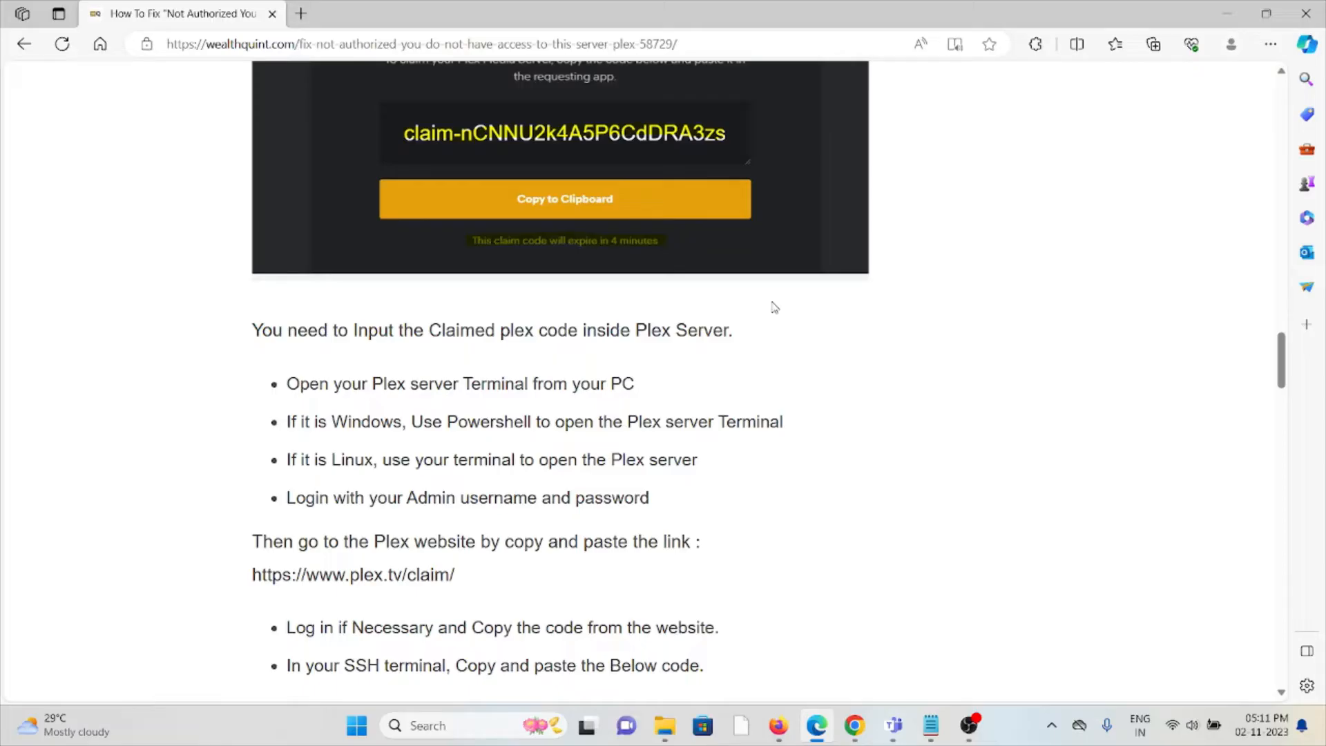
mouse_move(776, 324)
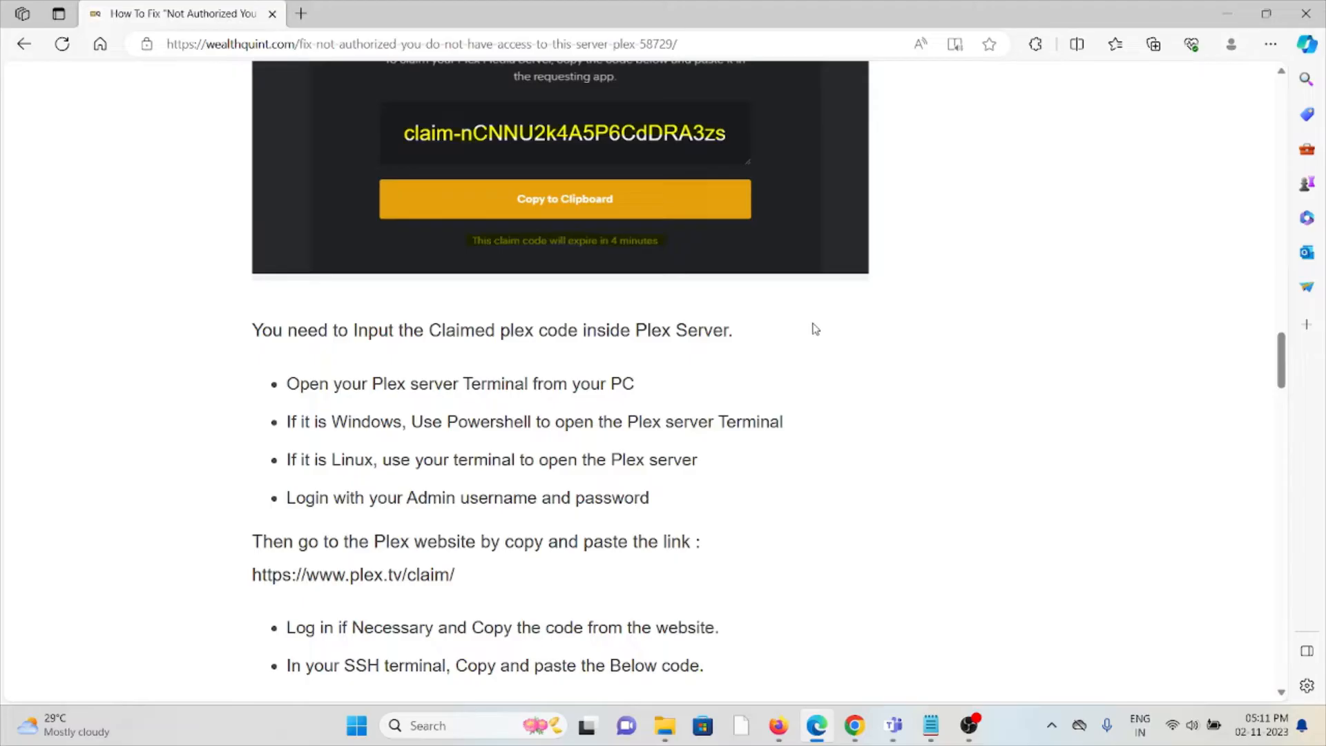
mouse_move(828, 324)
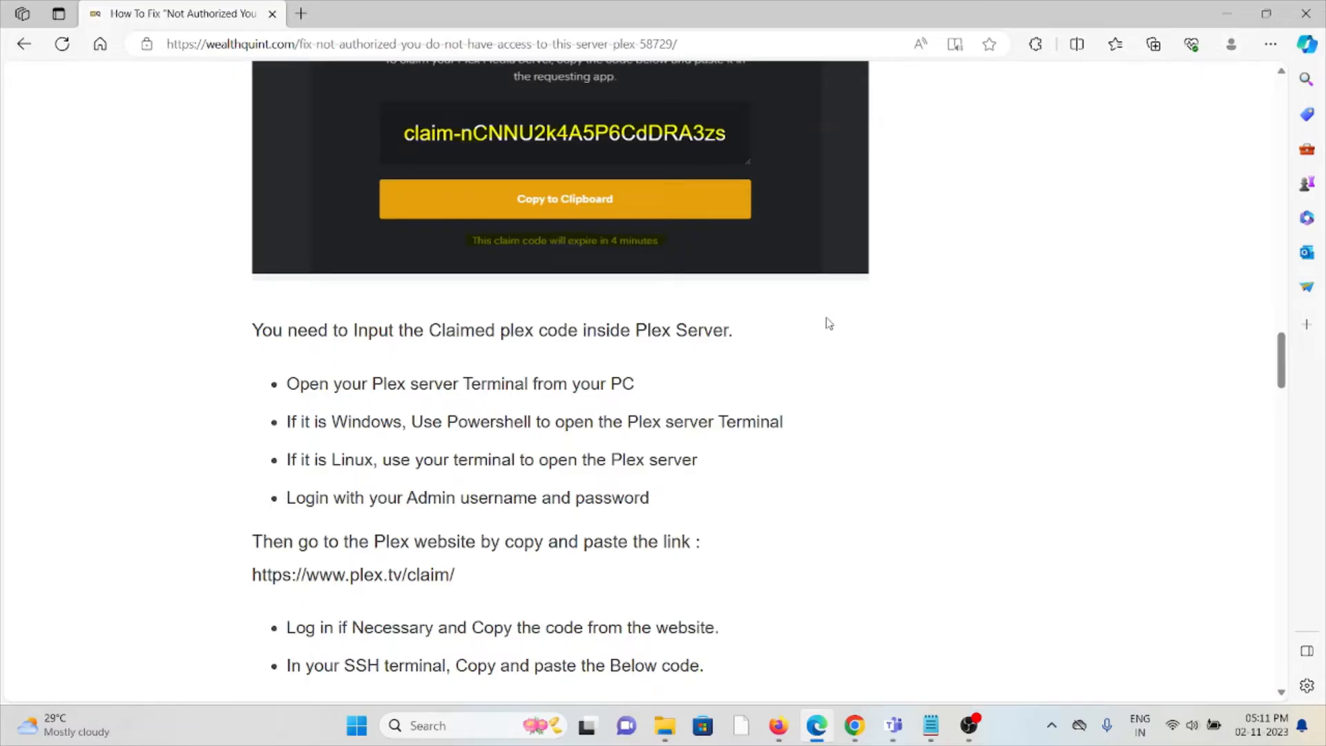
scroll("down", 3)
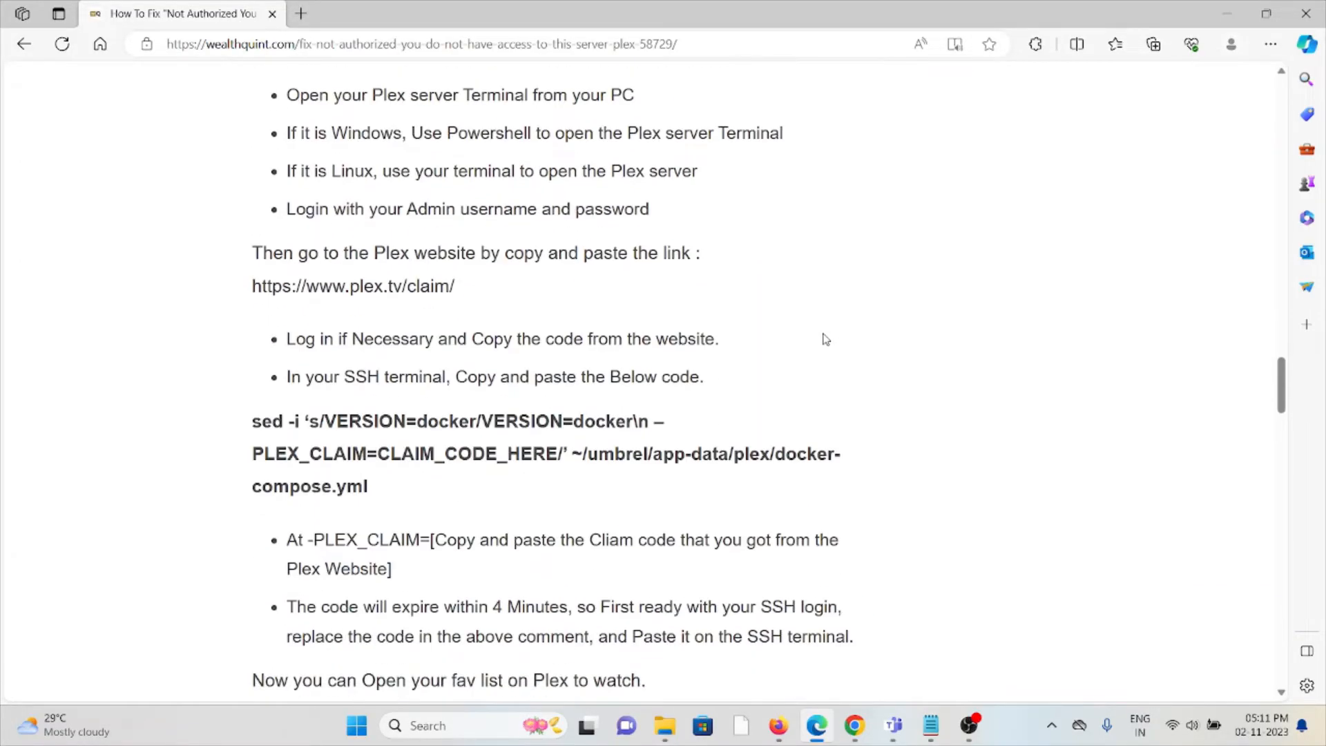
mouse_move(520, 370)
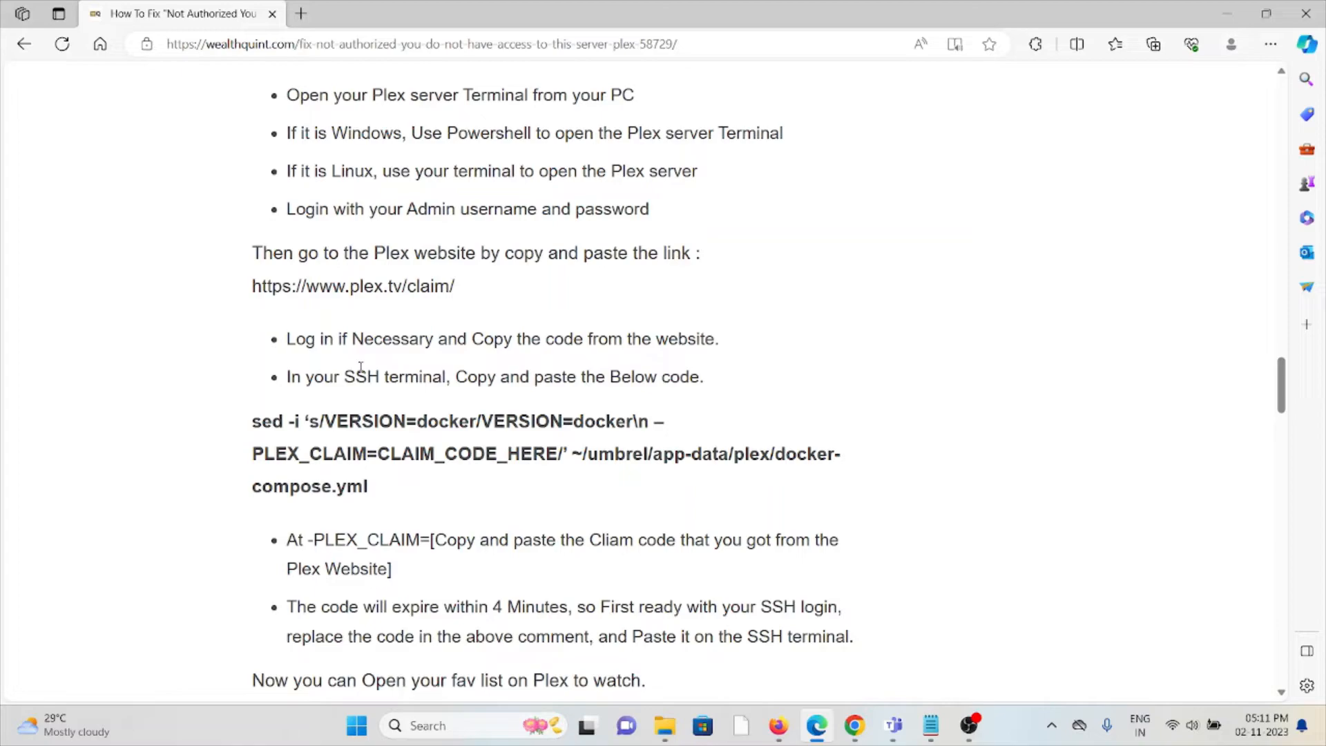
mouse_move(352, 412)
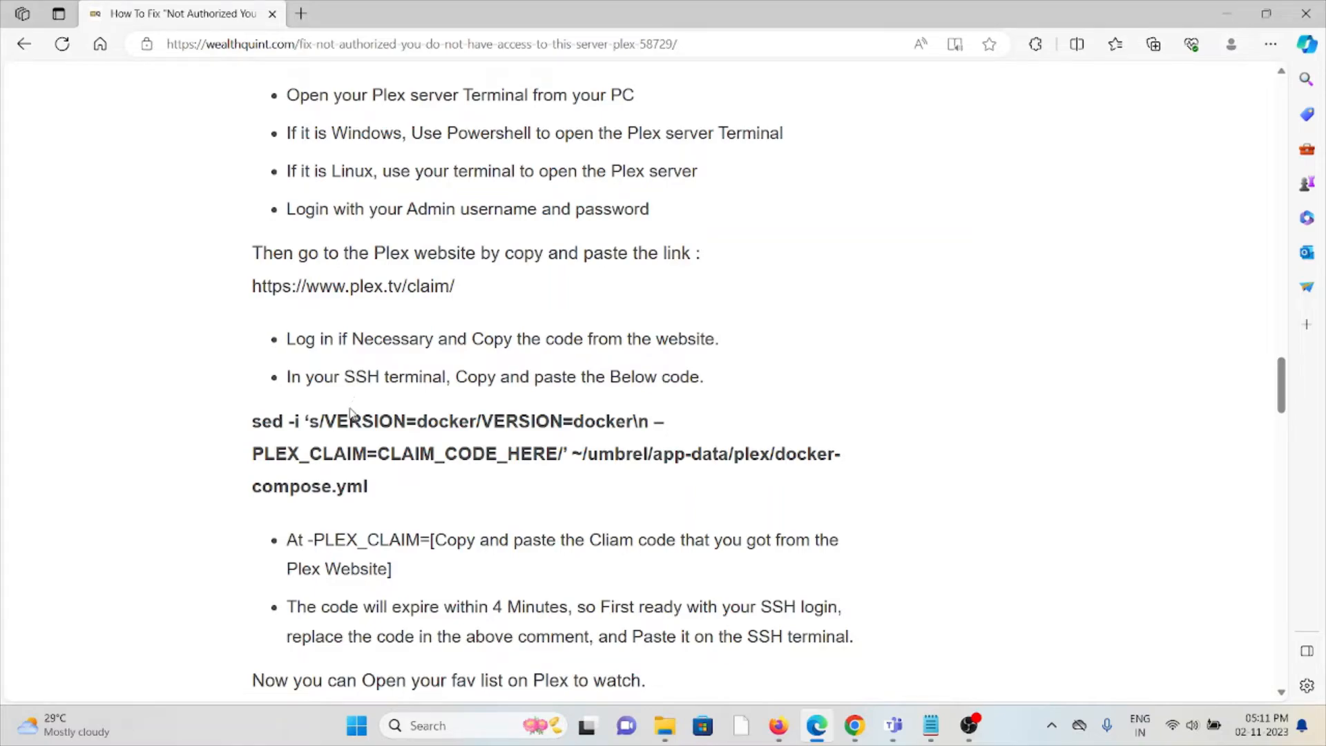
mouse_move(378, 490)
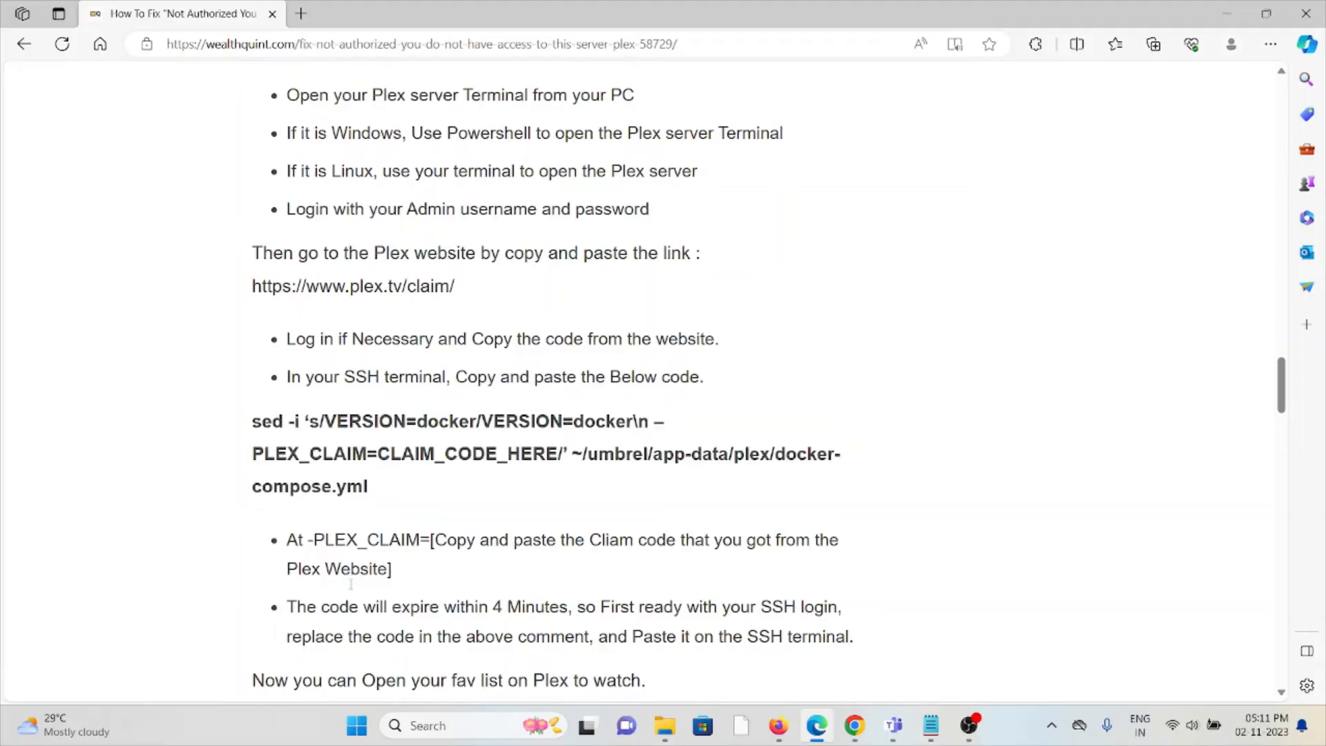
scroll("down", 3)
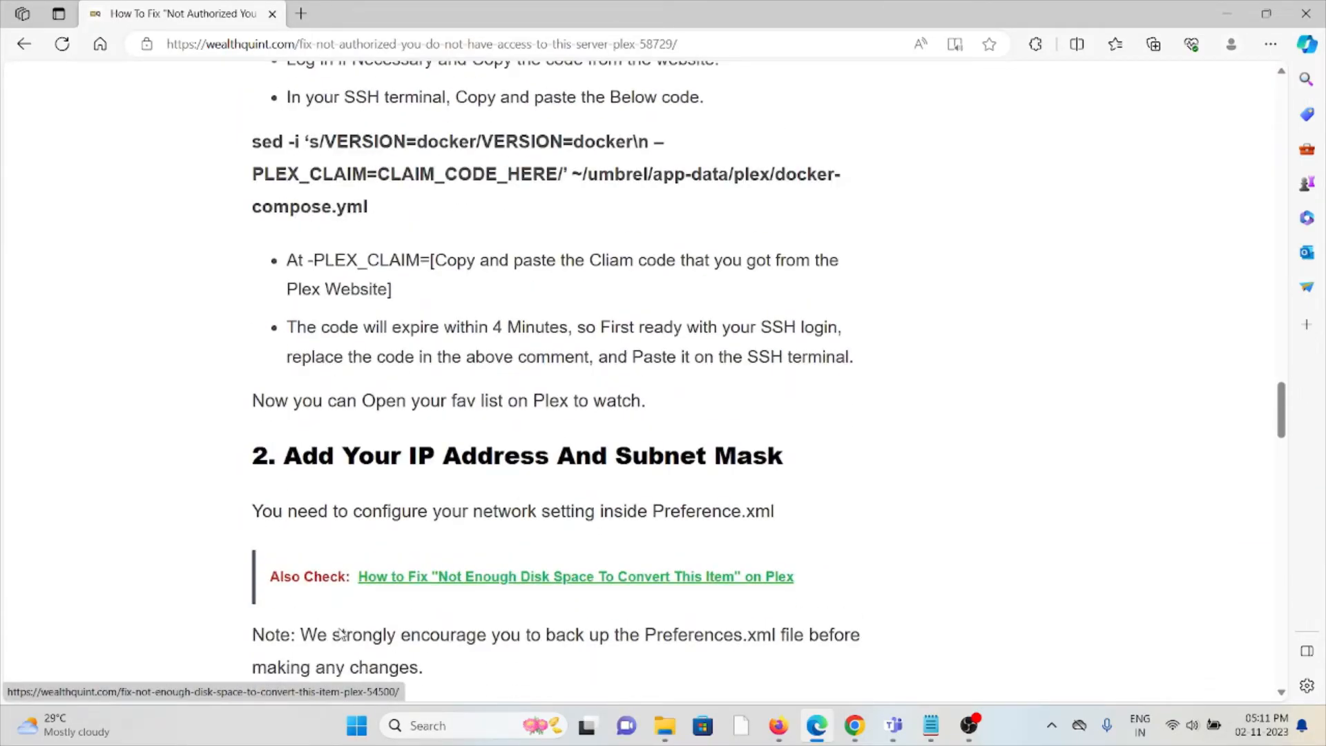
Bring the IP address fix steps and allowedNetworks code example into view.
scroll("down", 3)
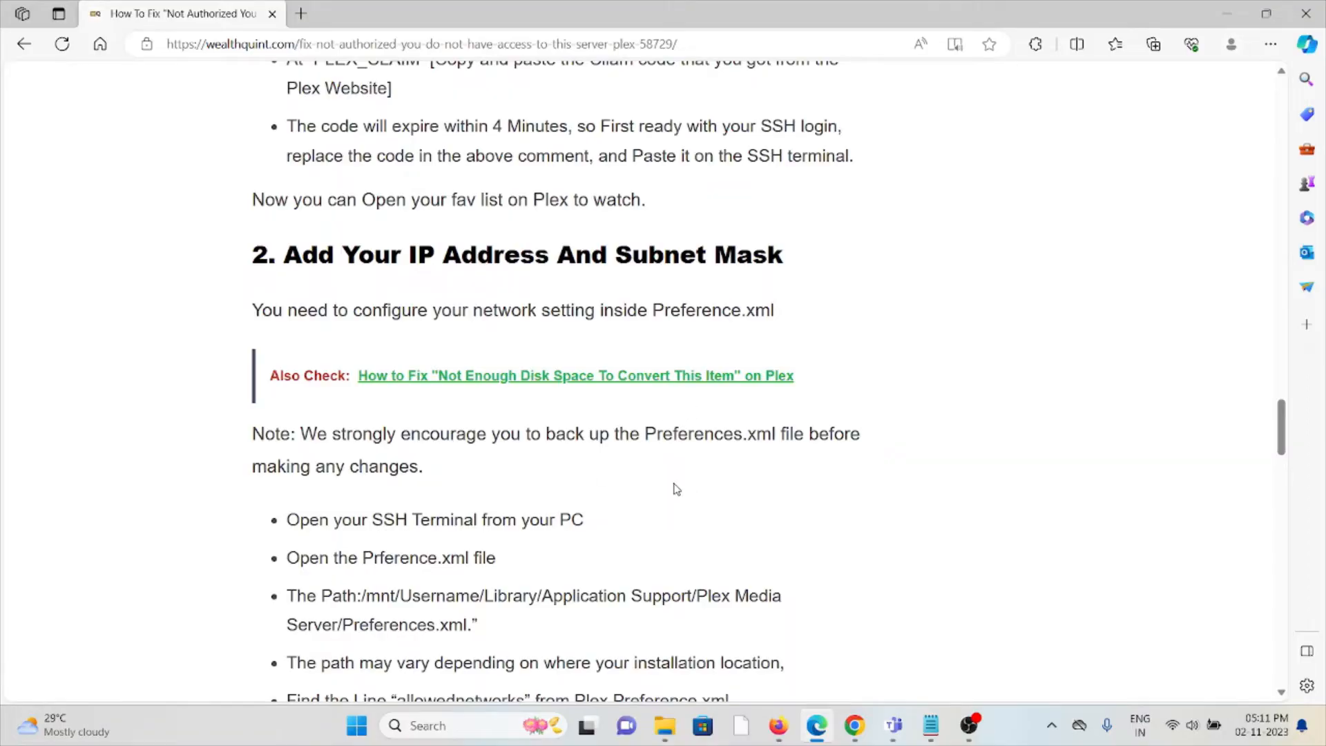
mouse_move(670, 488)
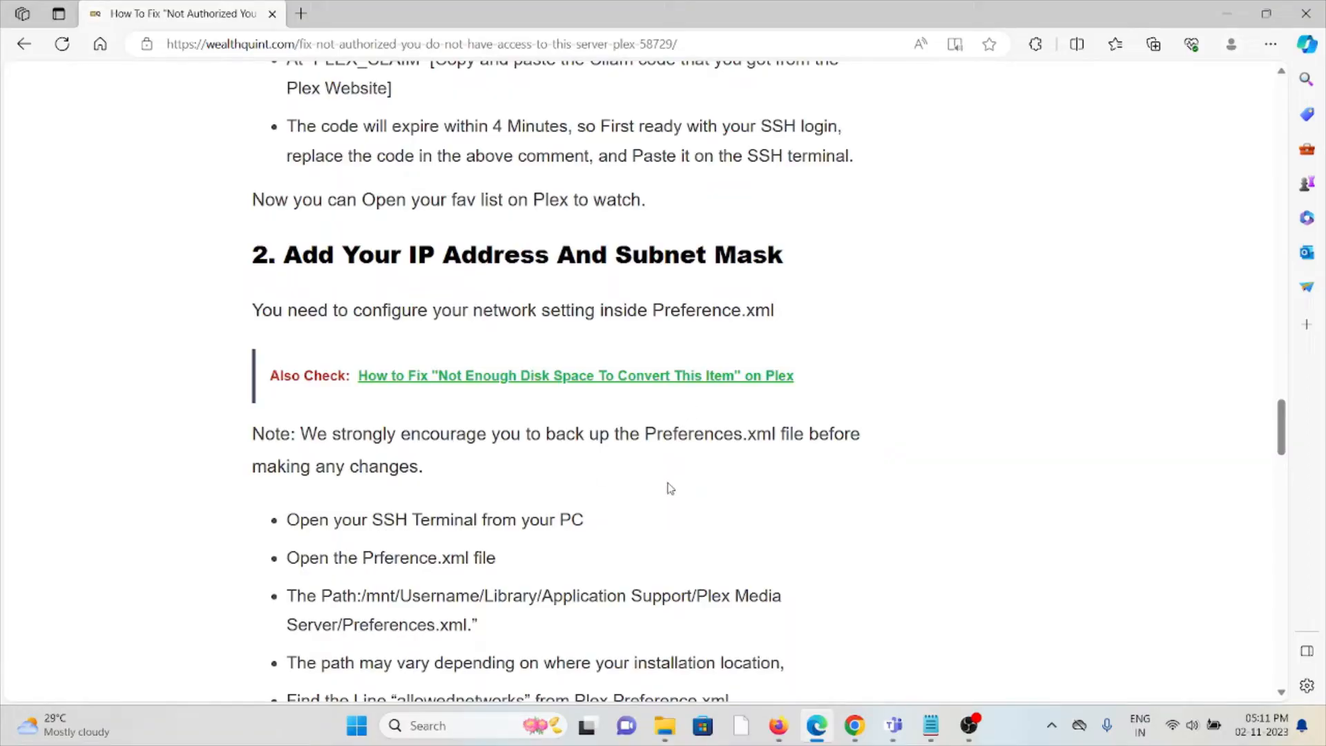
scroll("down", 3)
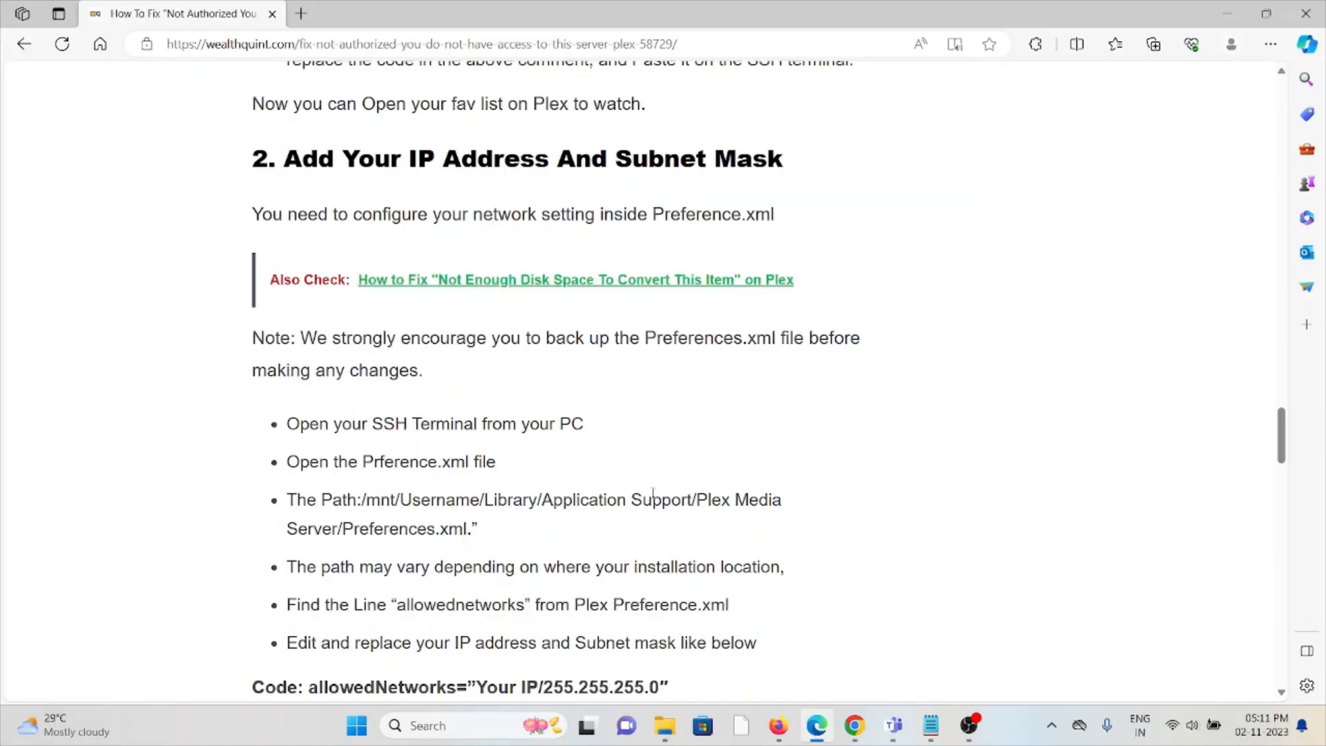
mouse_move(652, 490)
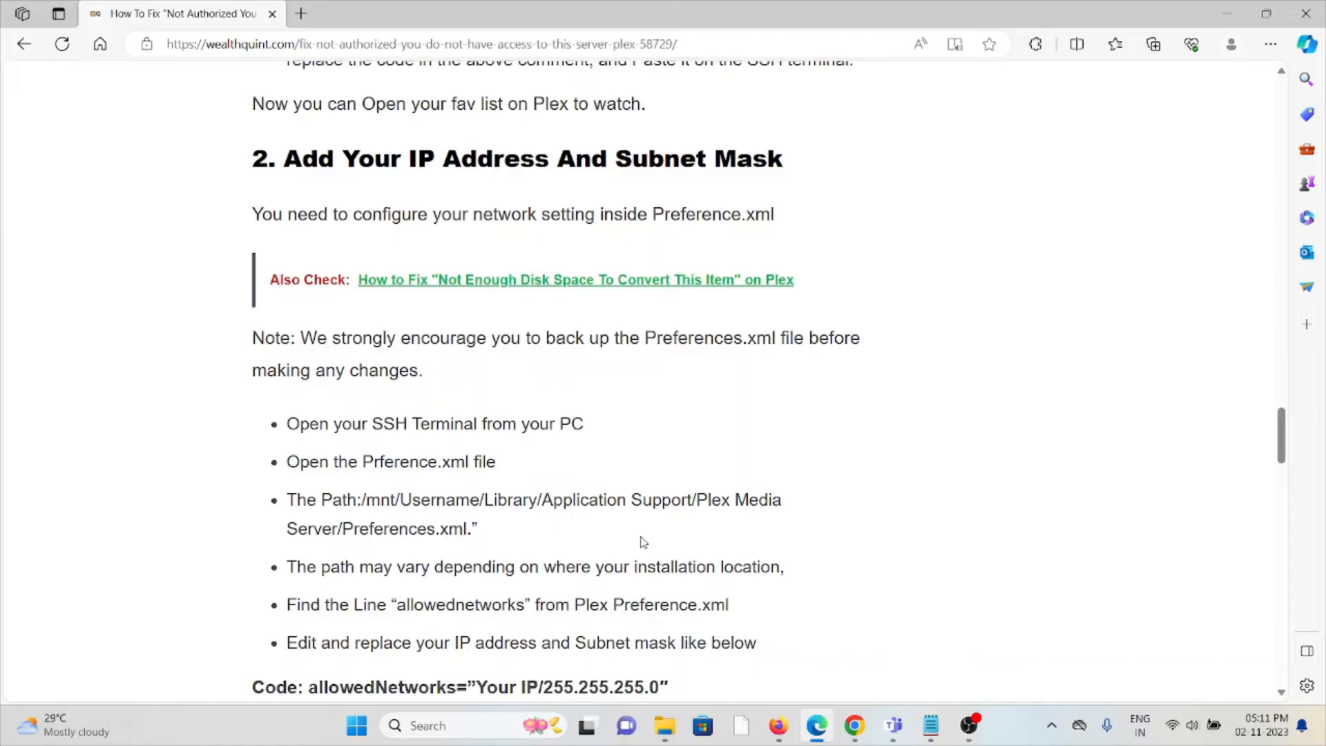
scroll("down", 3)
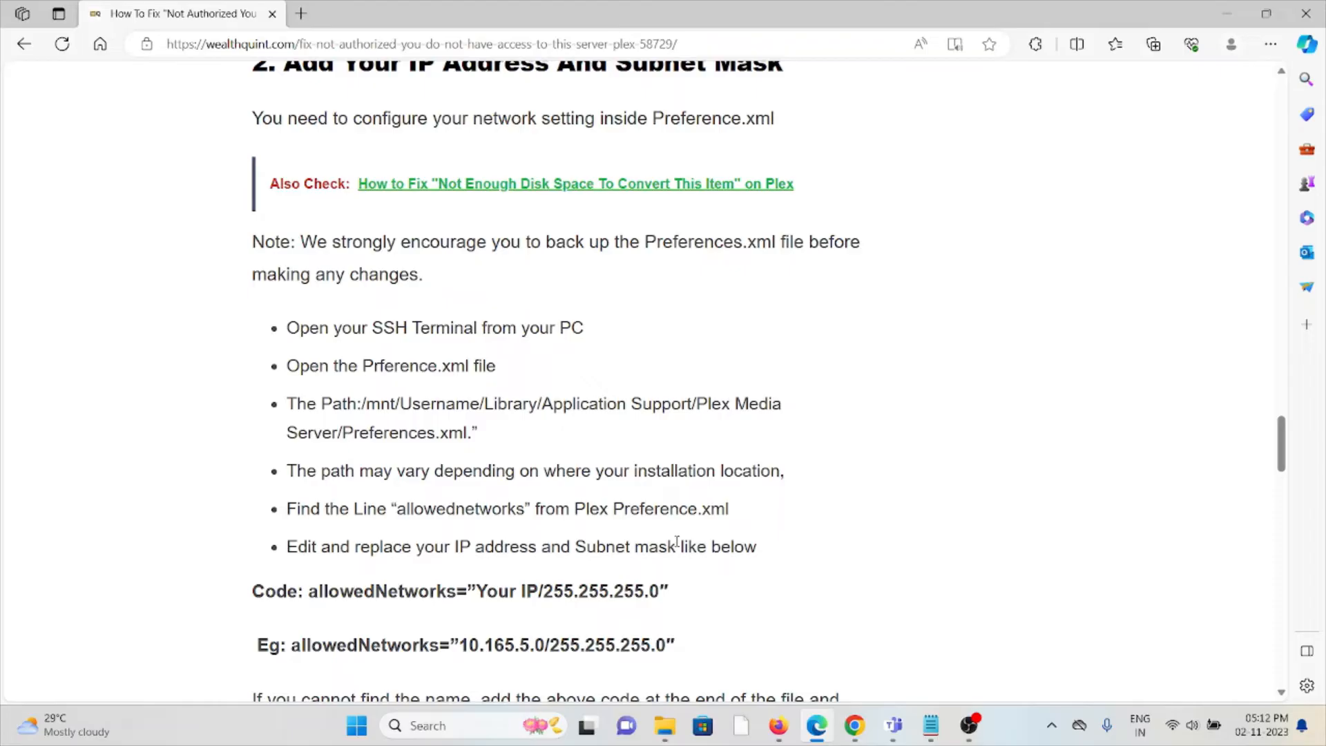
Highlight and deselect the allowedNetworks code lines, then read section 3 on device listing.
scroll("down", 3)
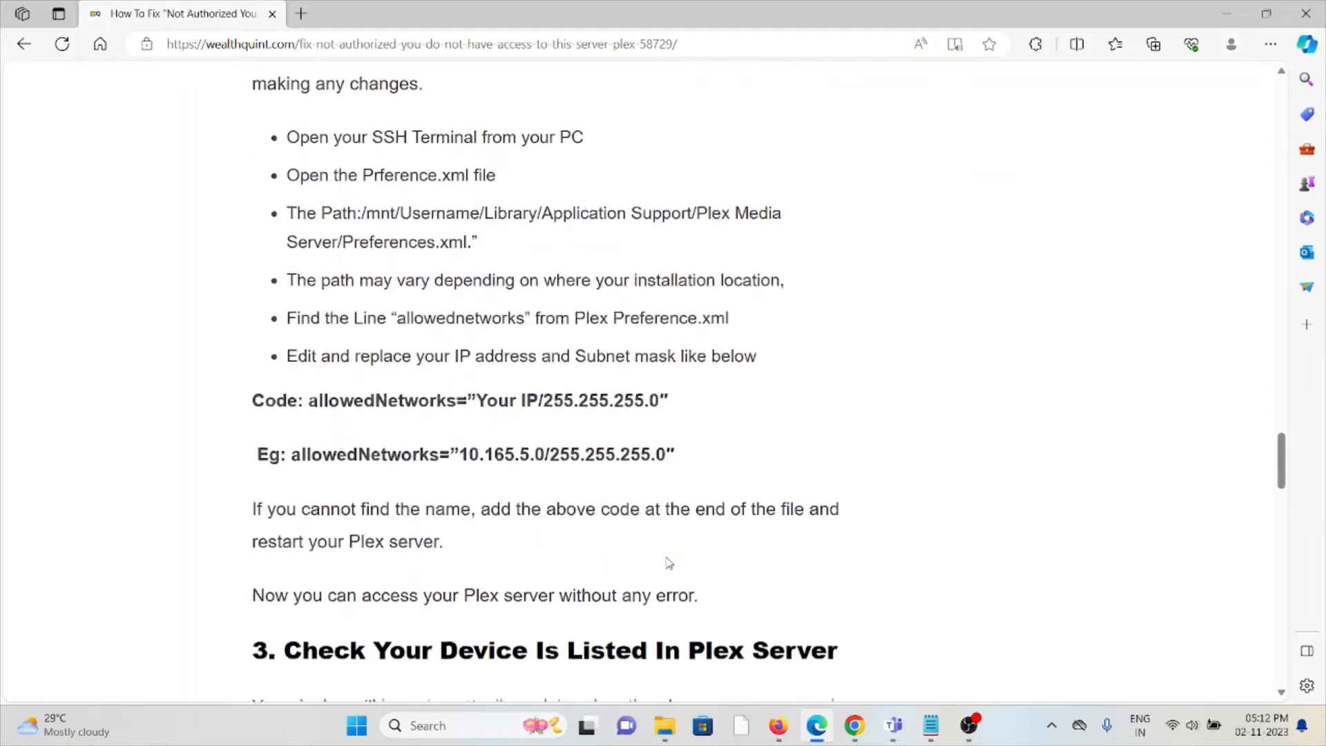
left_click_drag(317, 399, 528, 453)
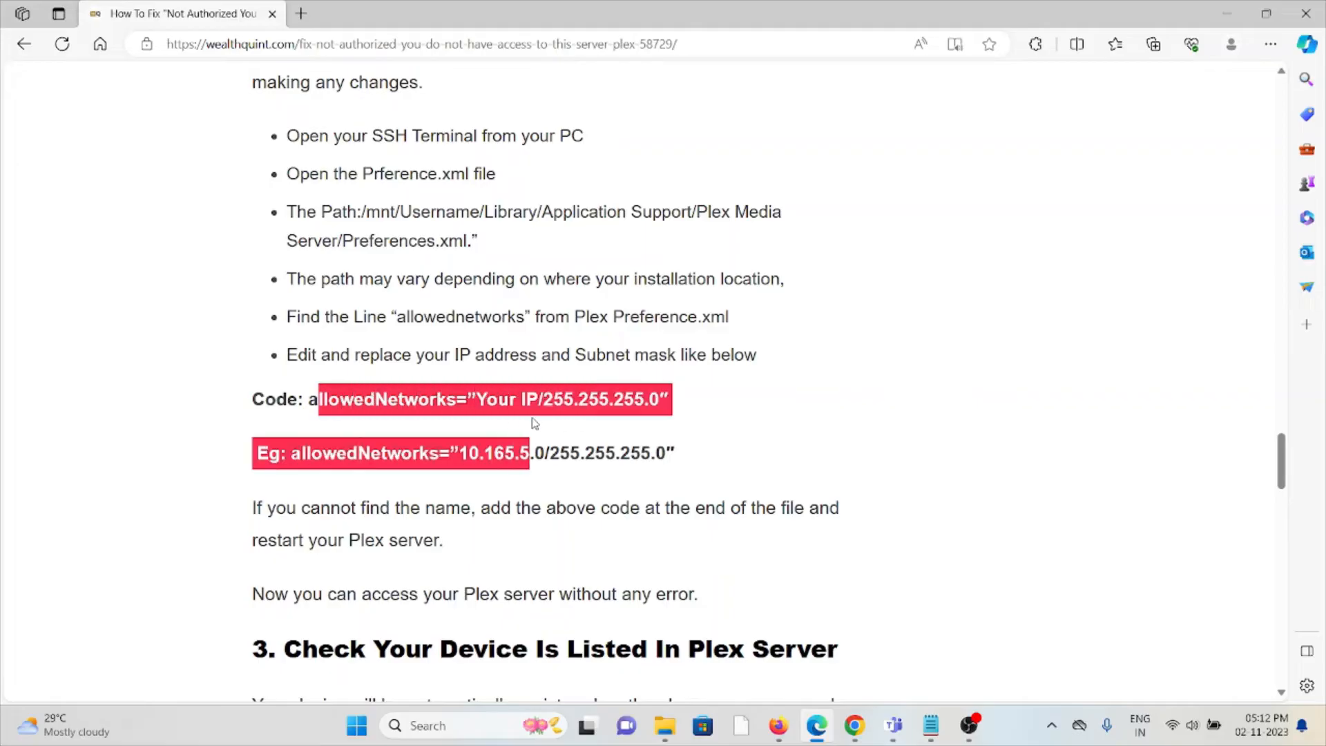
left_click(532, 426)
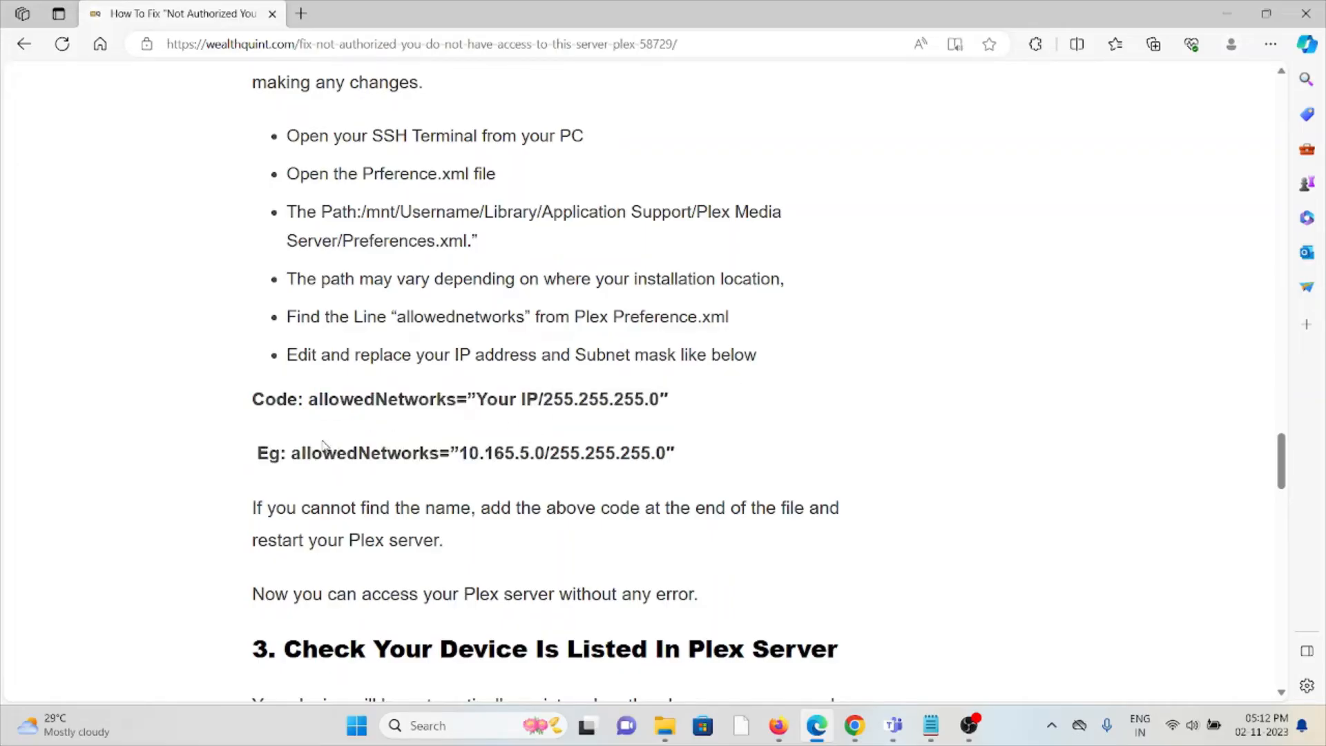
scroll("down", 3)
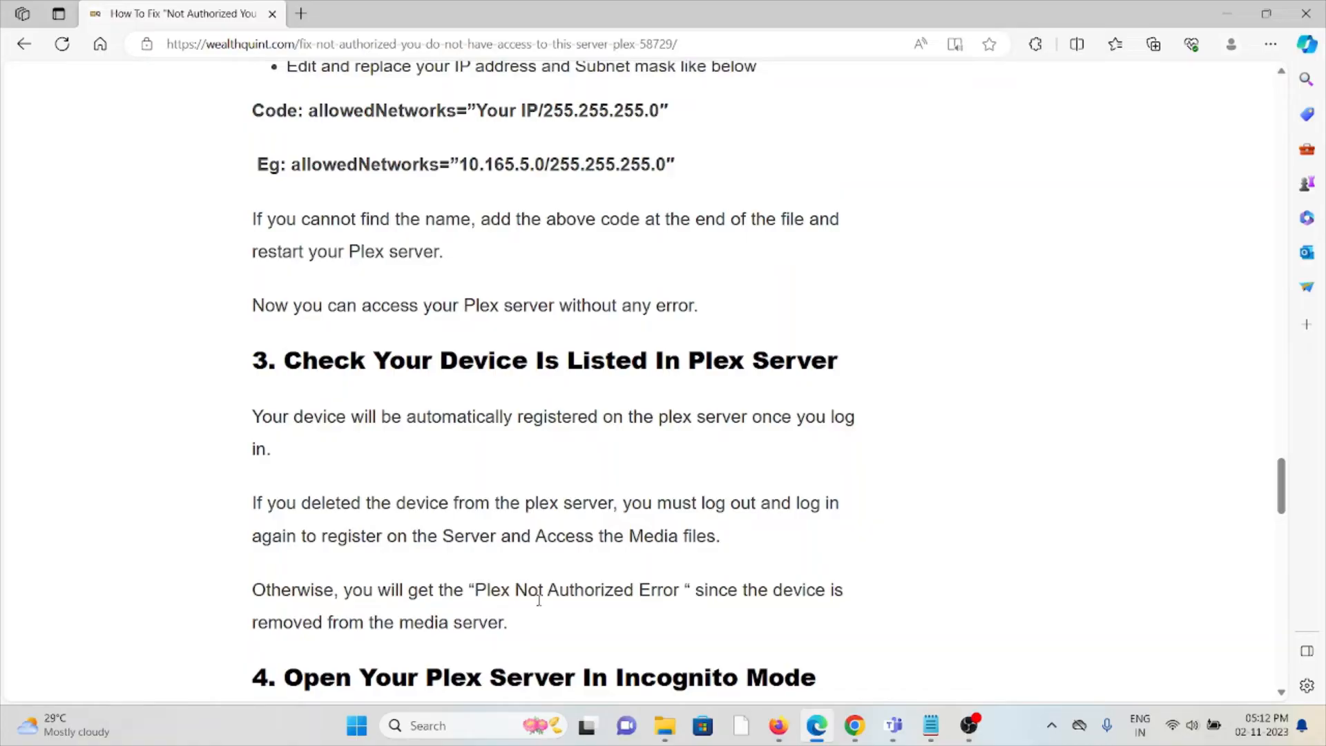
Read section 4 on Incognito Mode and reach section 5, Other Basic Fixes.
scroll("down", 3)
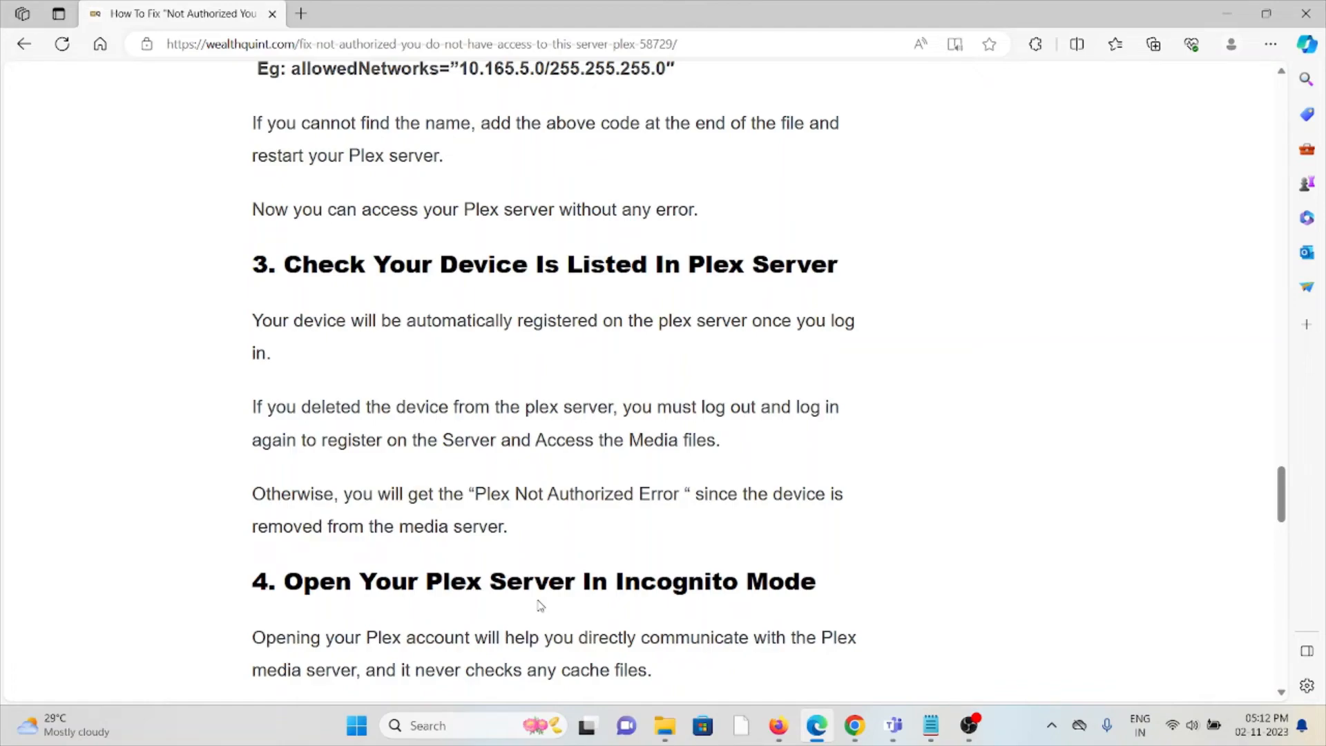
scroll("down", 3)
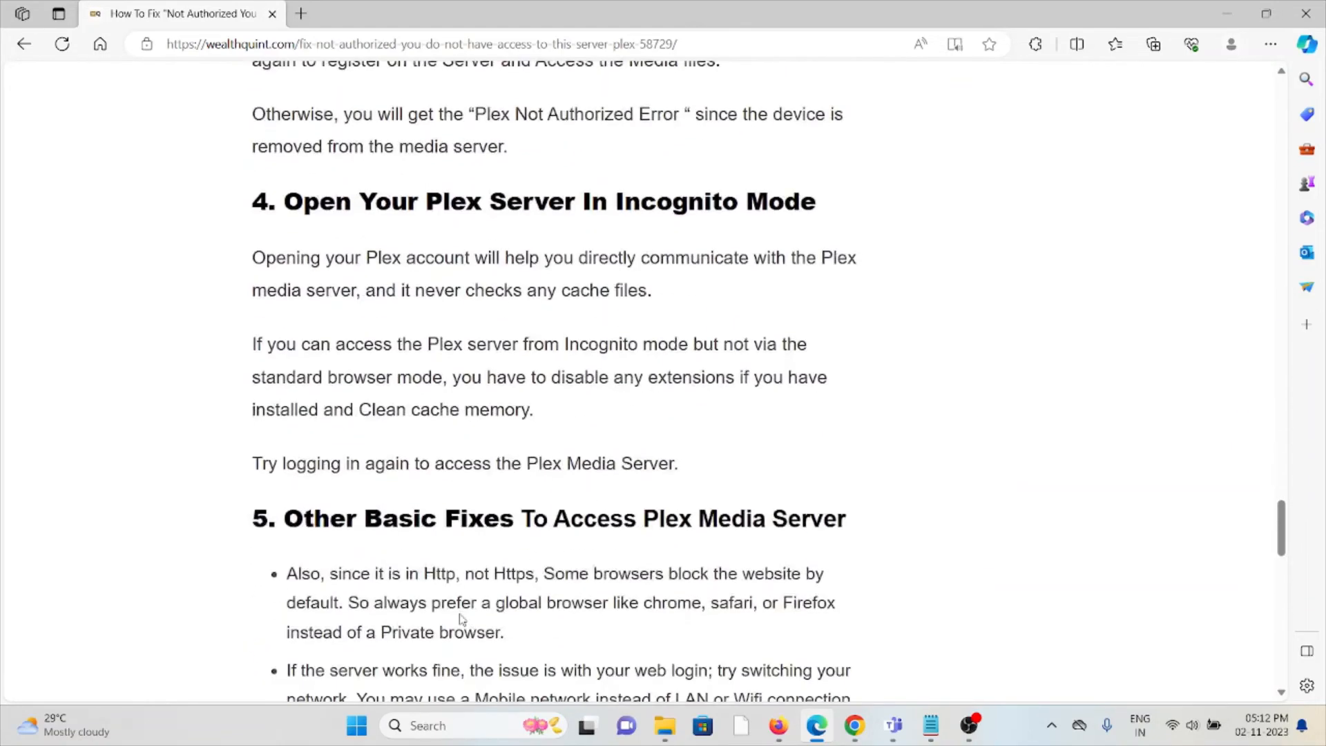
Reveal the Other Basic Fixes bullet list on browser choice and switching networks.
scroll("down", 3)
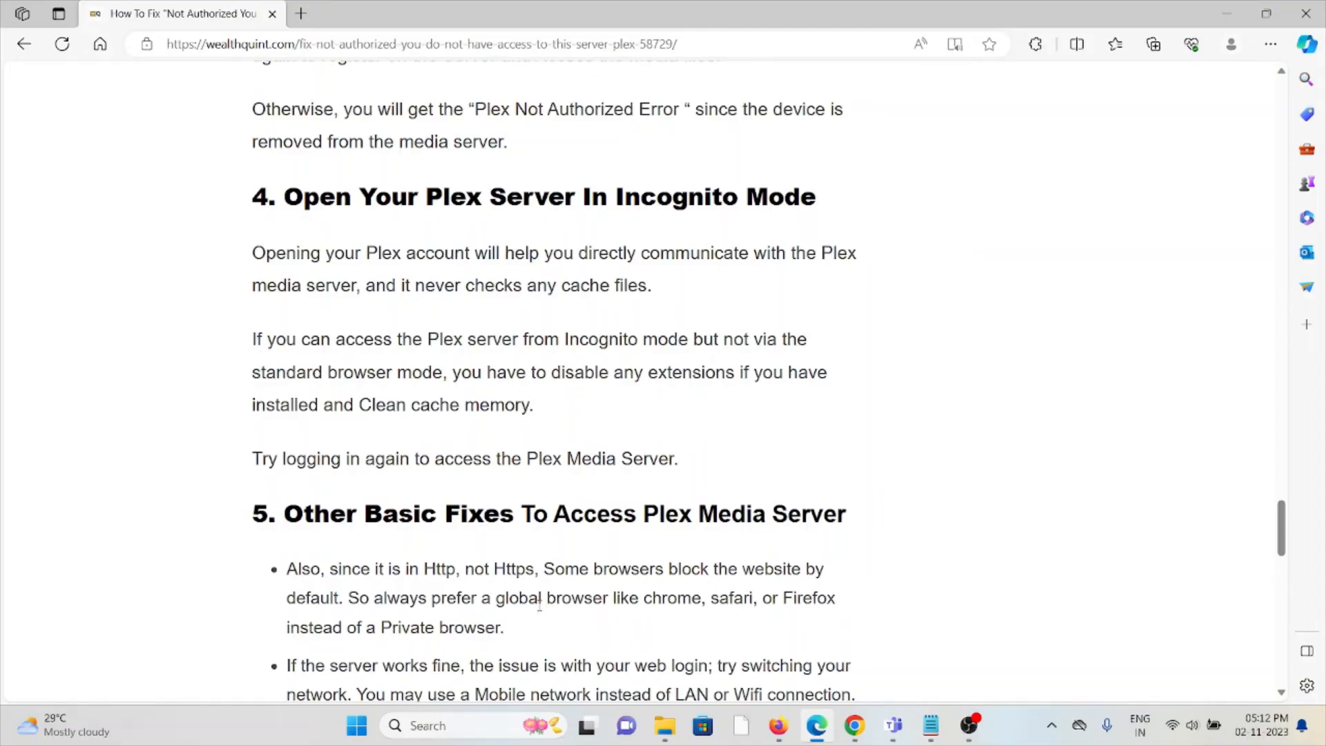
mouse_move(549, 621)
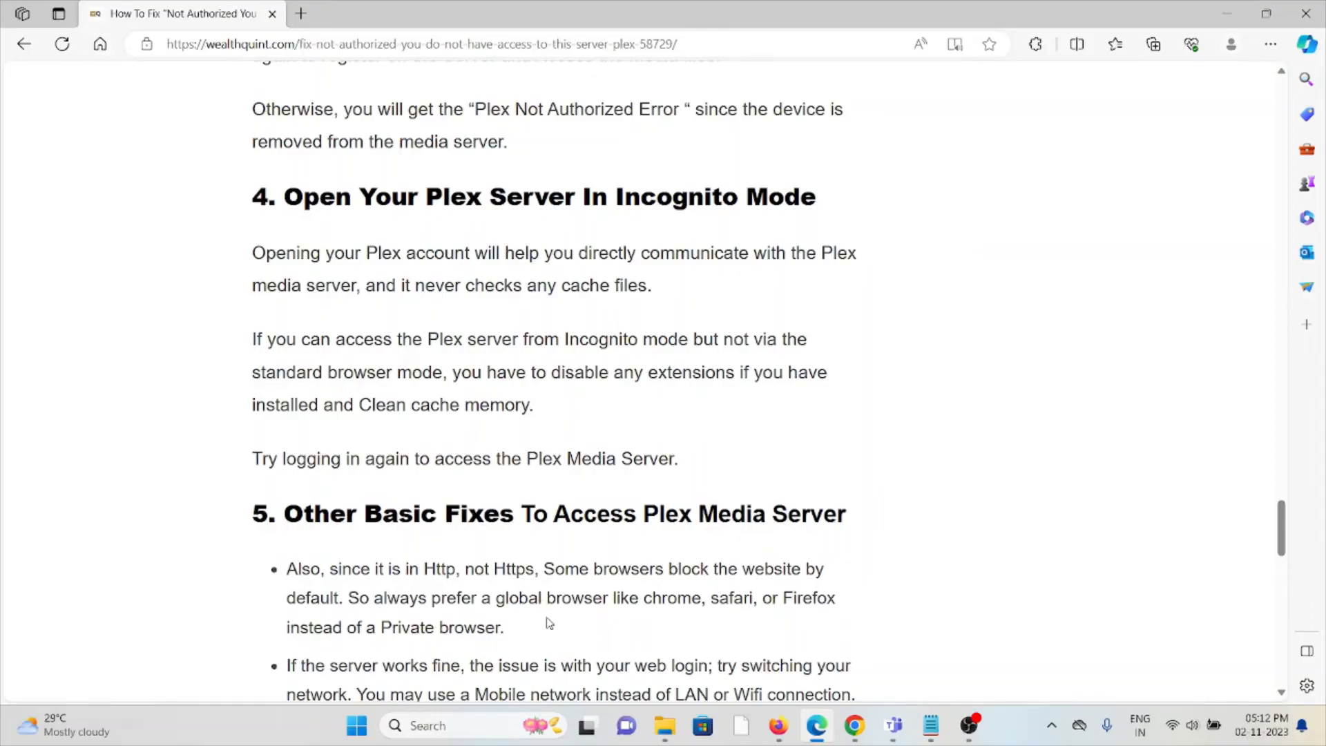
mouse_move(550, 627)
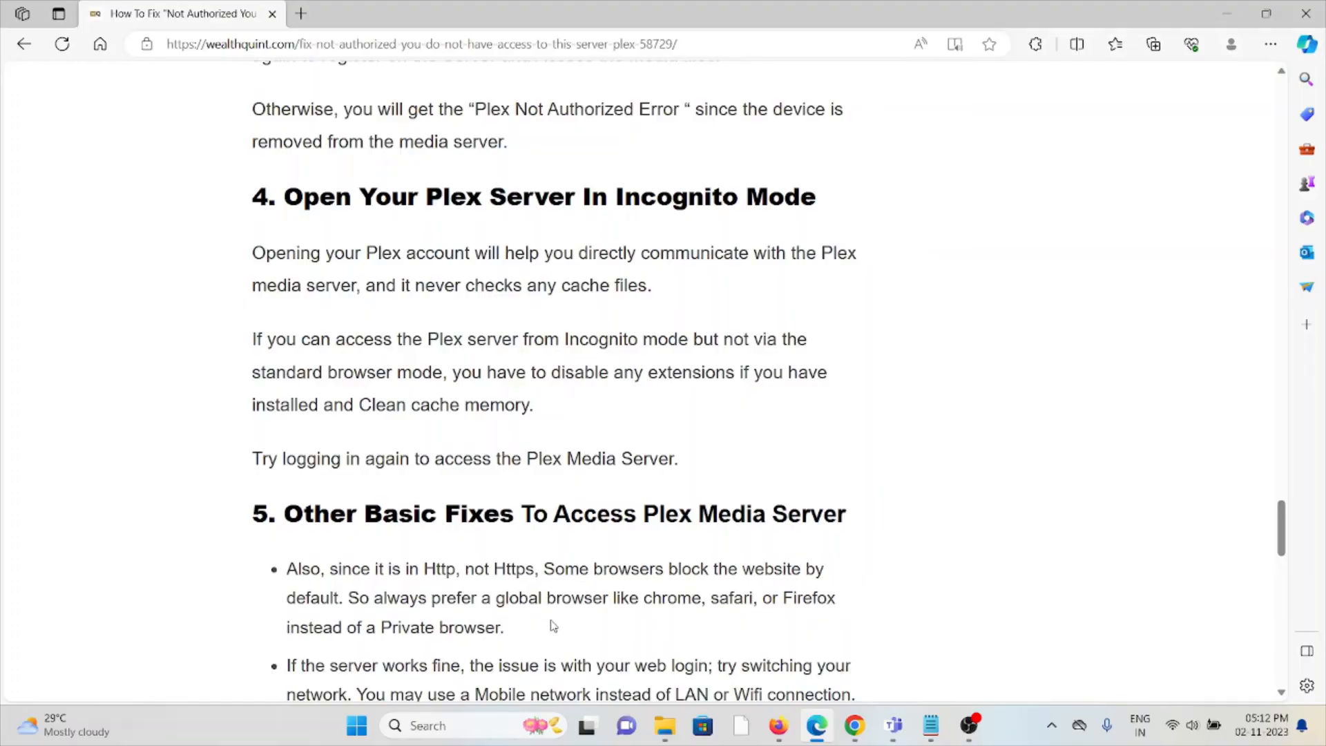
mouse_move(571, 627)
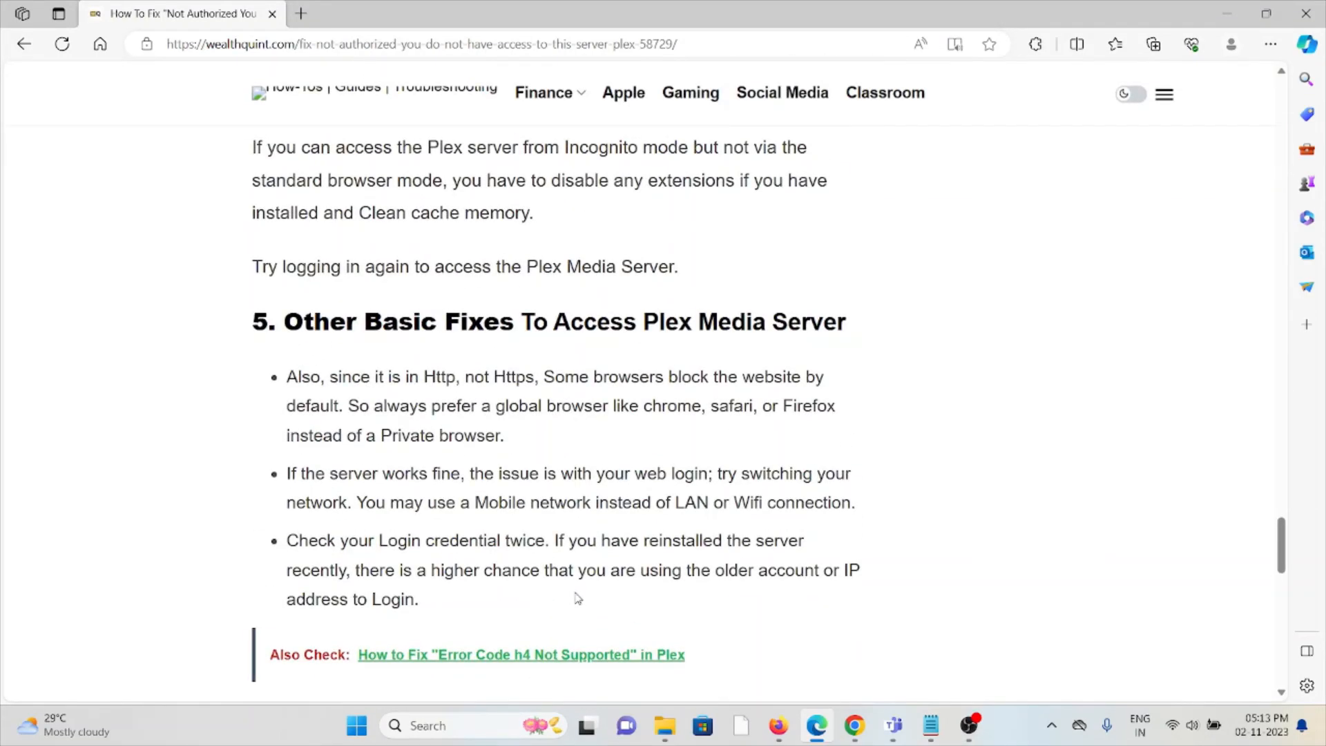
Read the login-credentials tip and closing advice on rechecking networks and reinstalling Plex server.
scroll("down", 3)
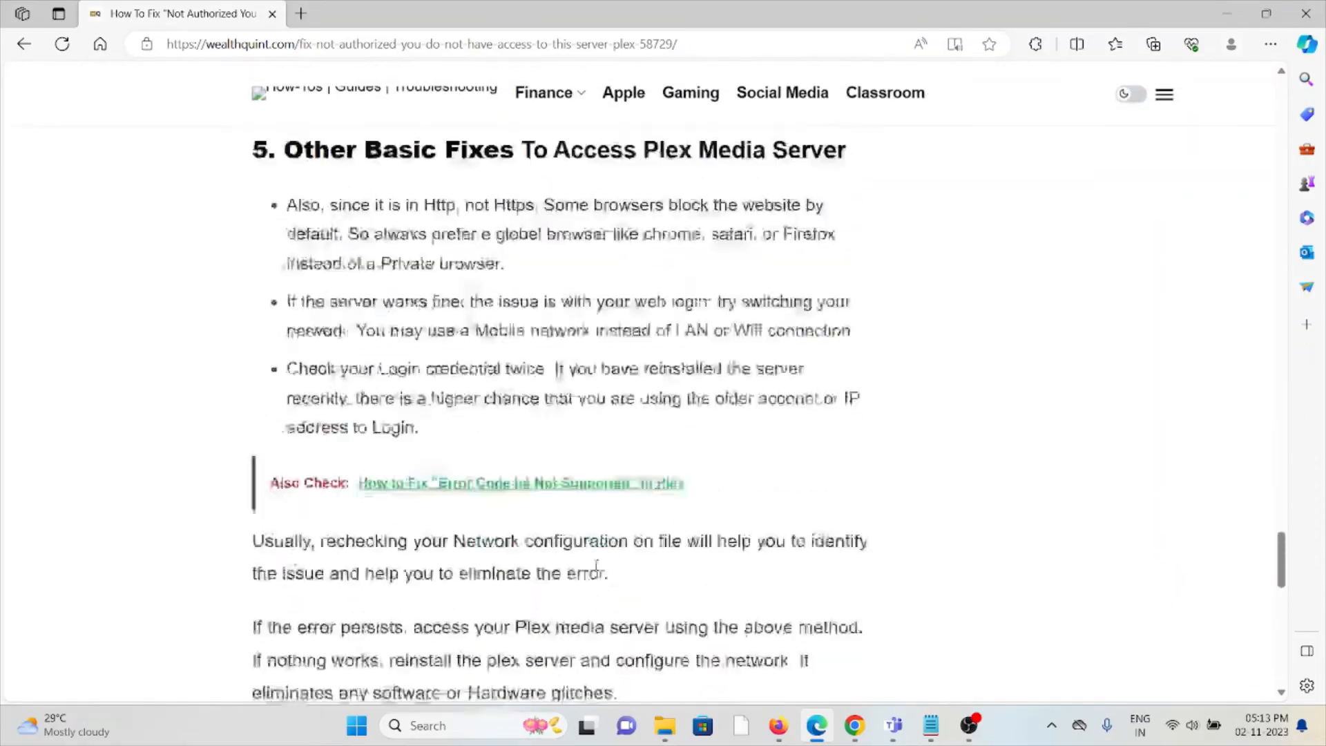
scroll("up", 3)
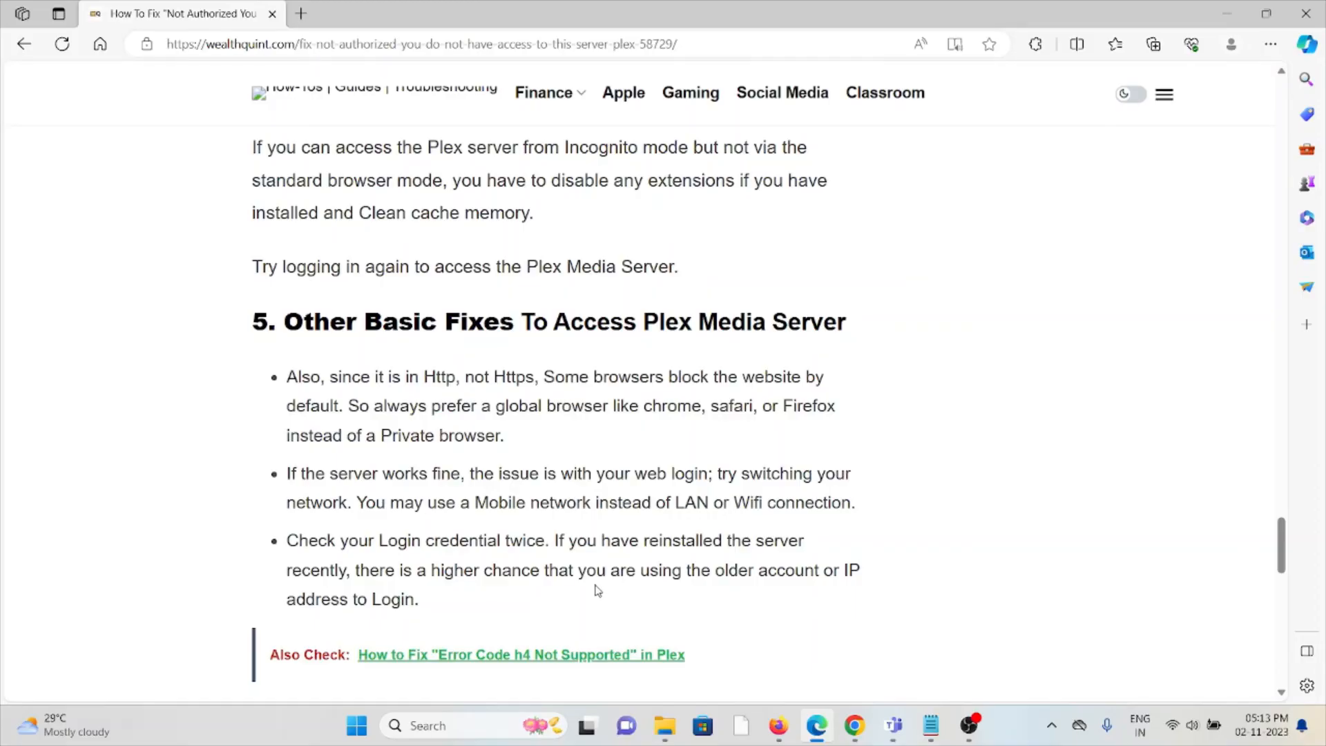
mouse_move(592, 602)
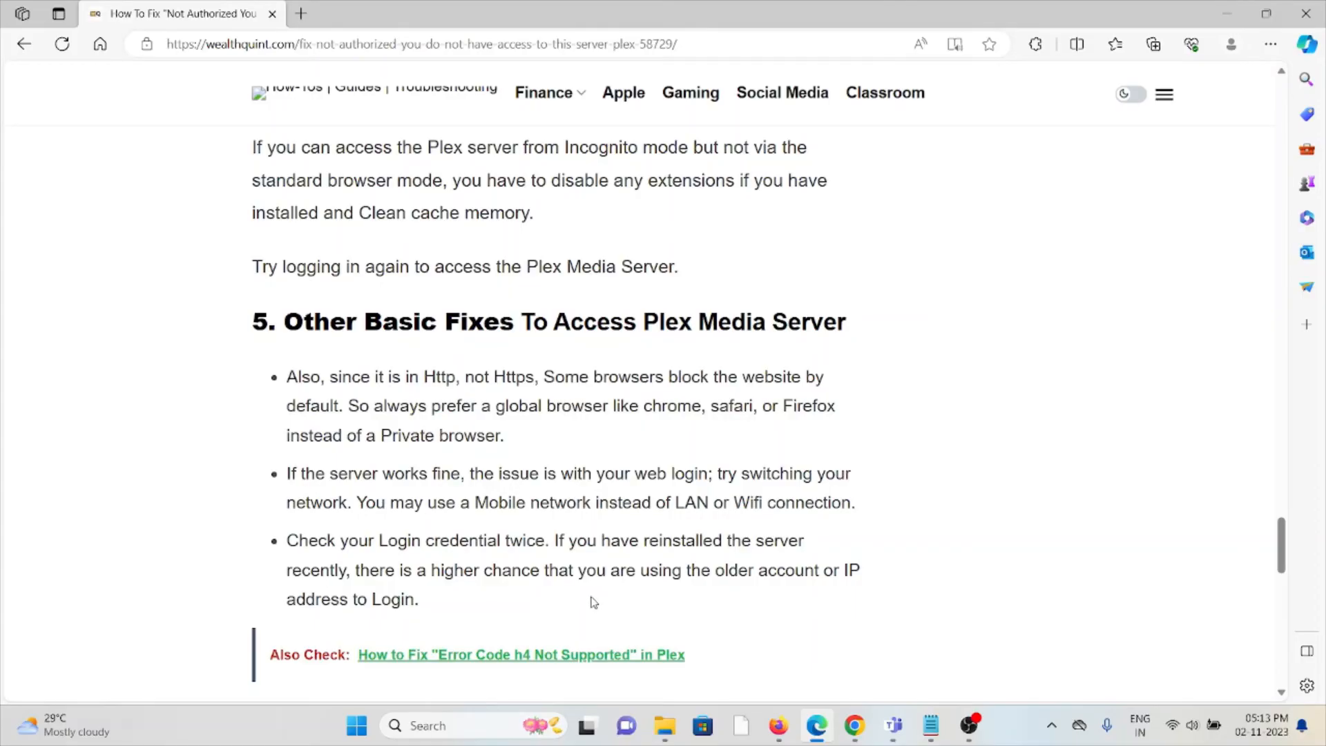
mouse_move(375, 532)
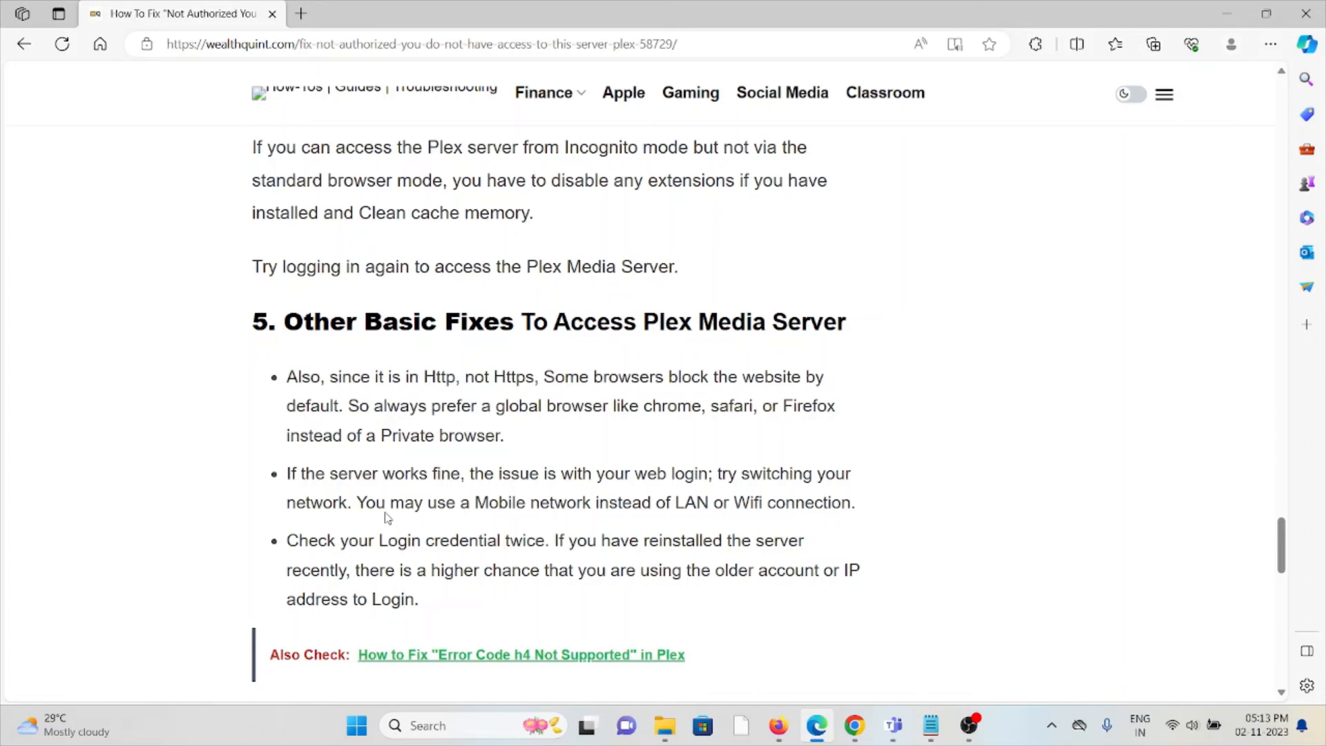
scroll("down", 3)
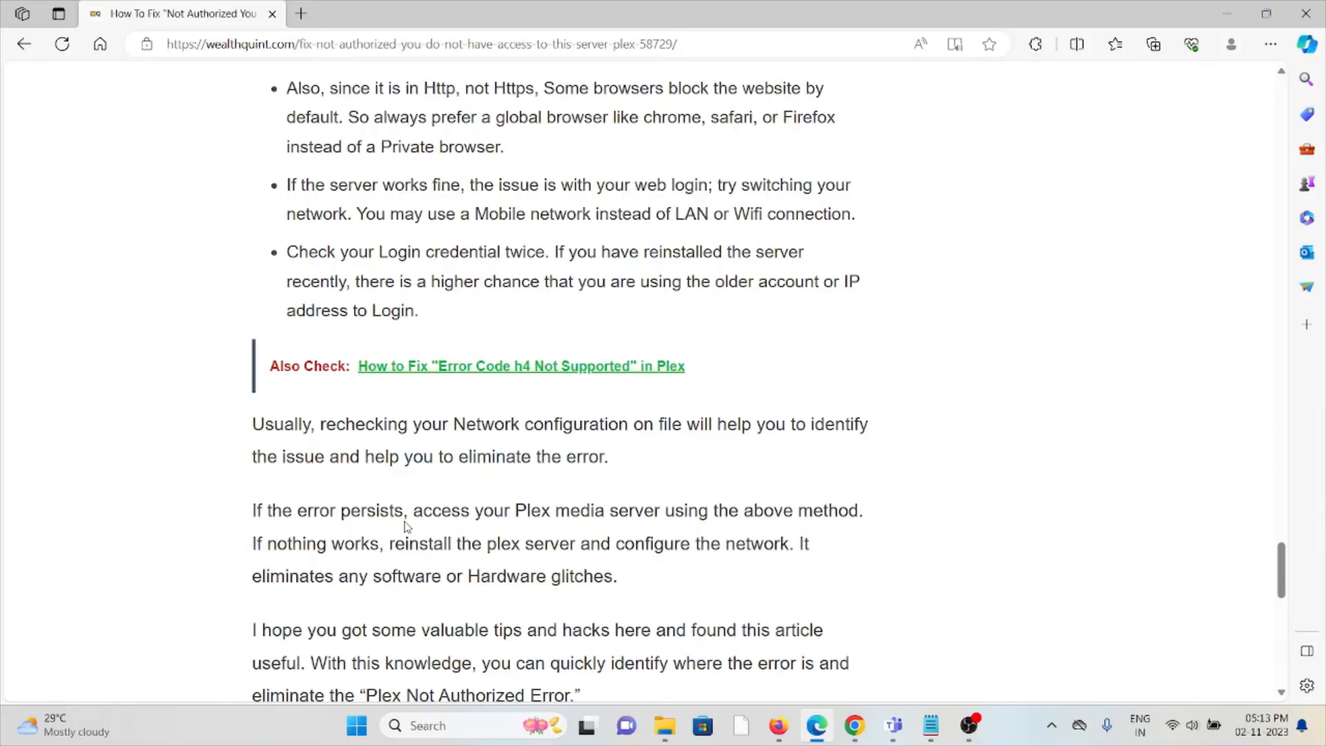
Glance at Similar Posts, then return to the device-listing fix section.
scroll("down", 3)
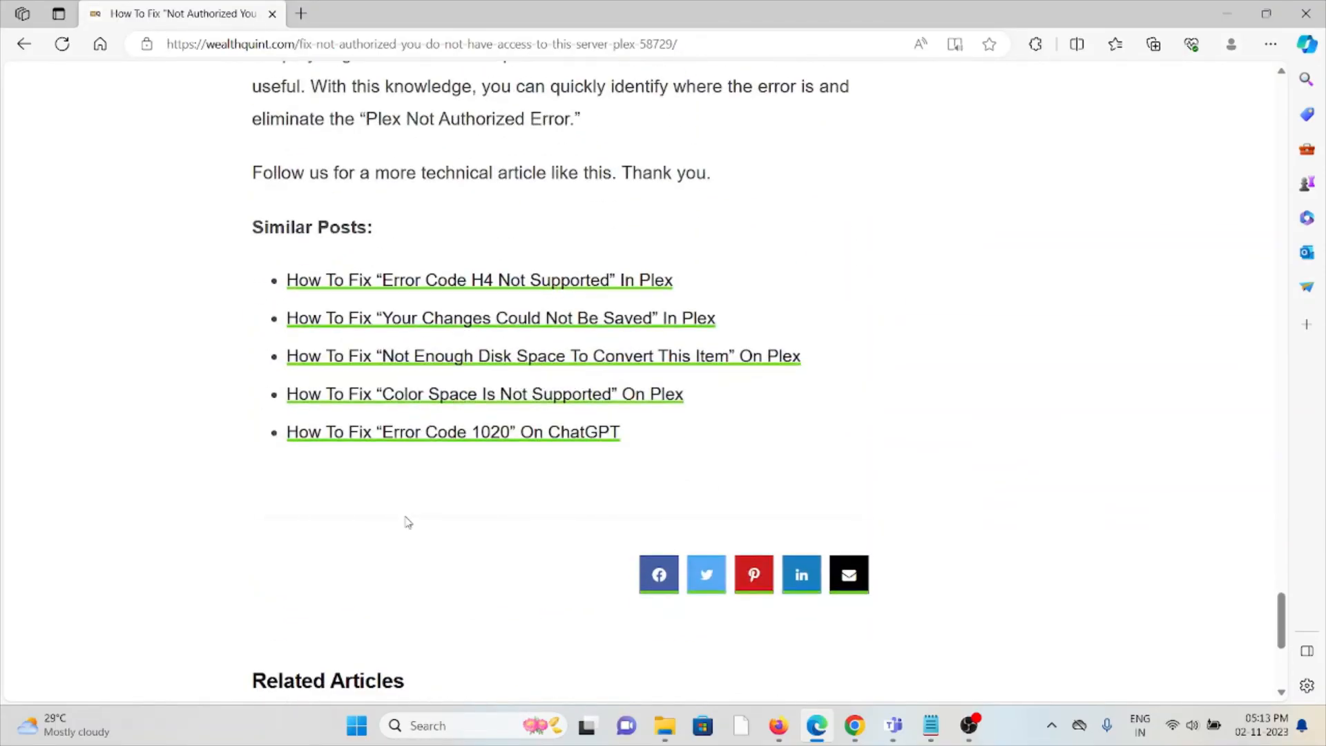
scroll("up", 3)
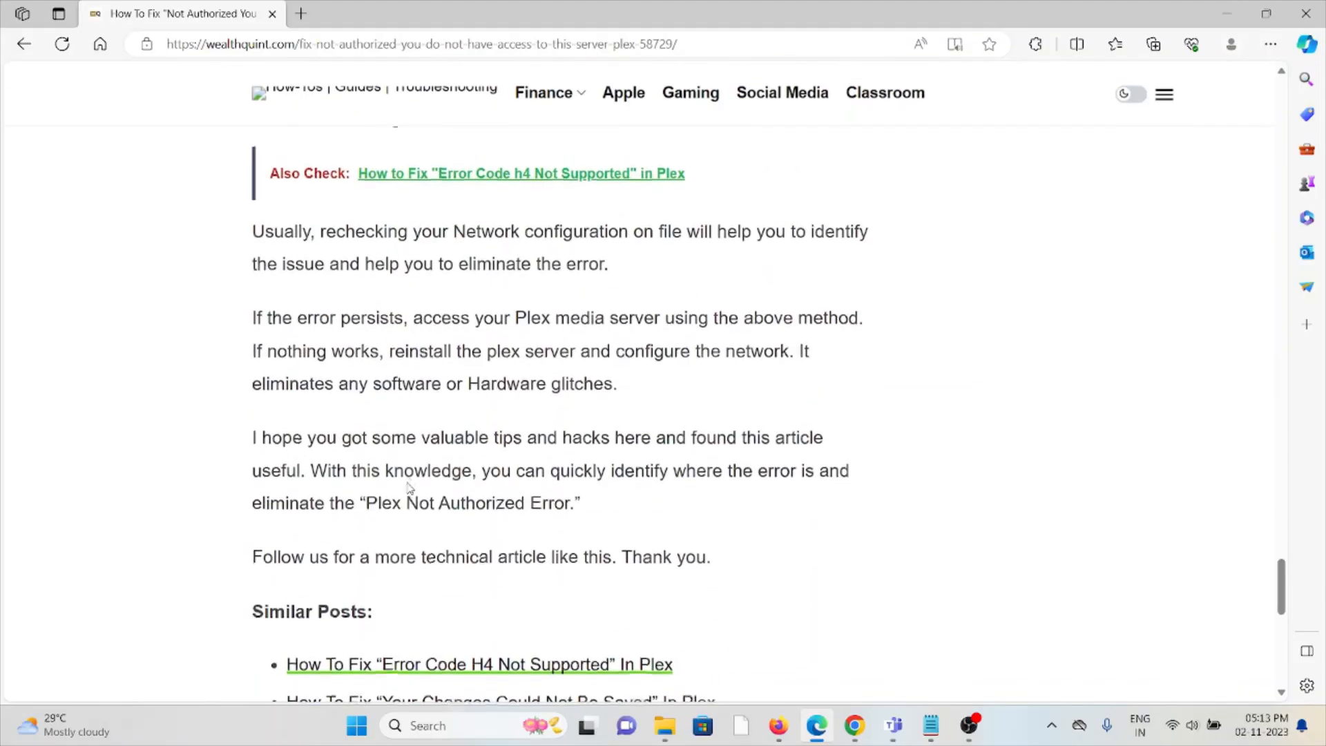
scroll("up", 3)
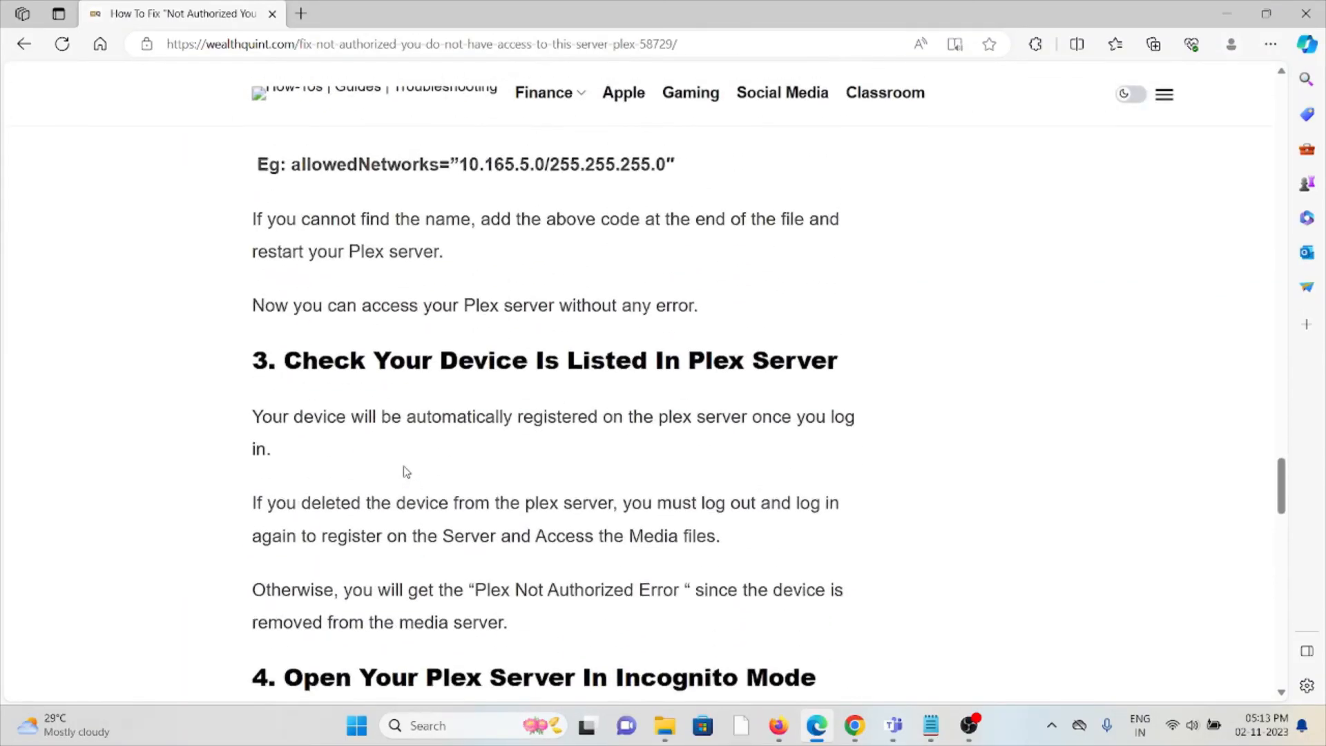
Return to the article's top, showing the title and opening introduction.
scroll("down", 3)
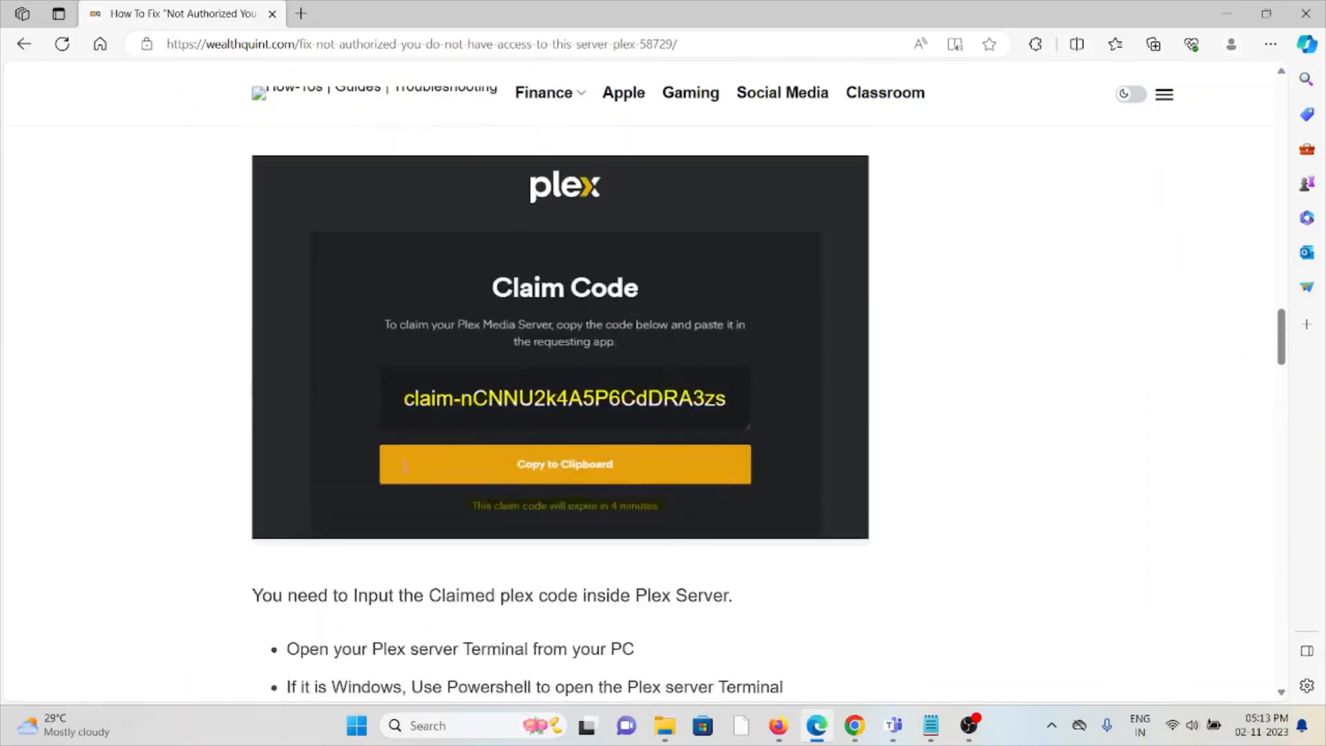
scroll("down", 3)
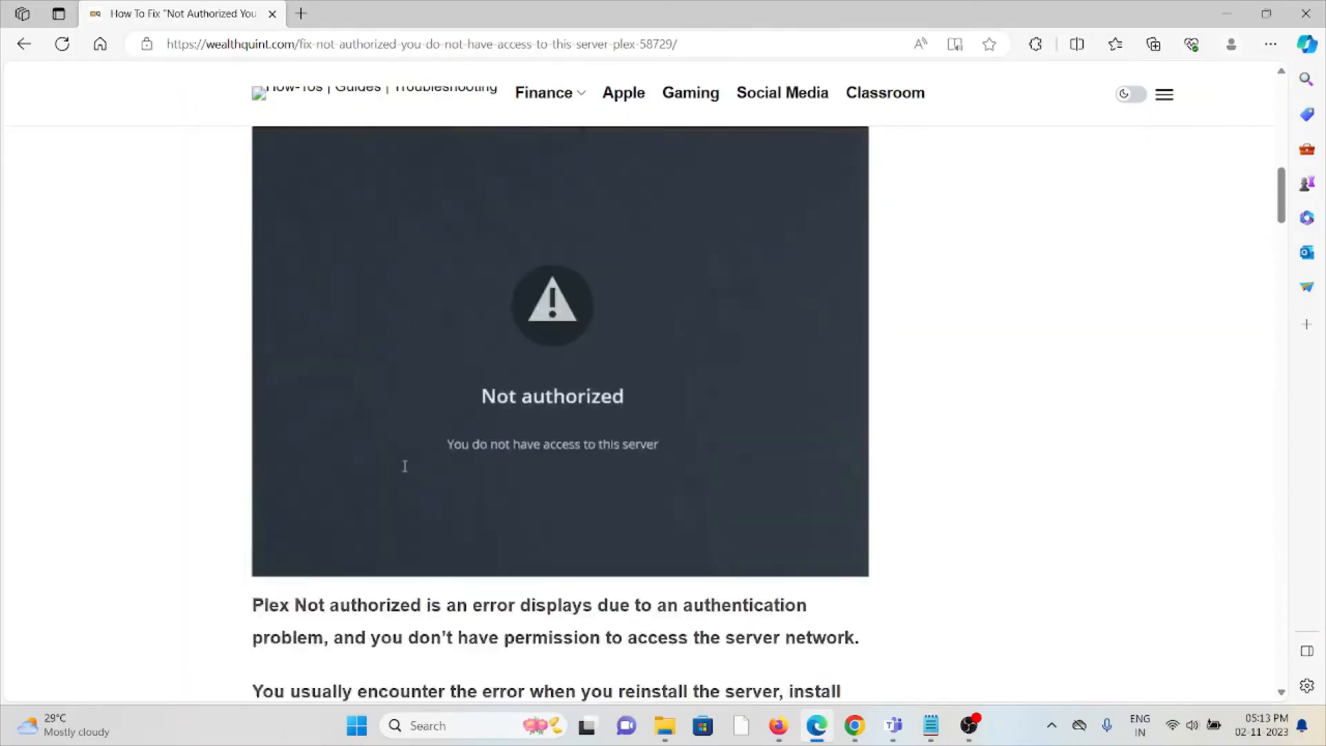
scroll("up", 3)
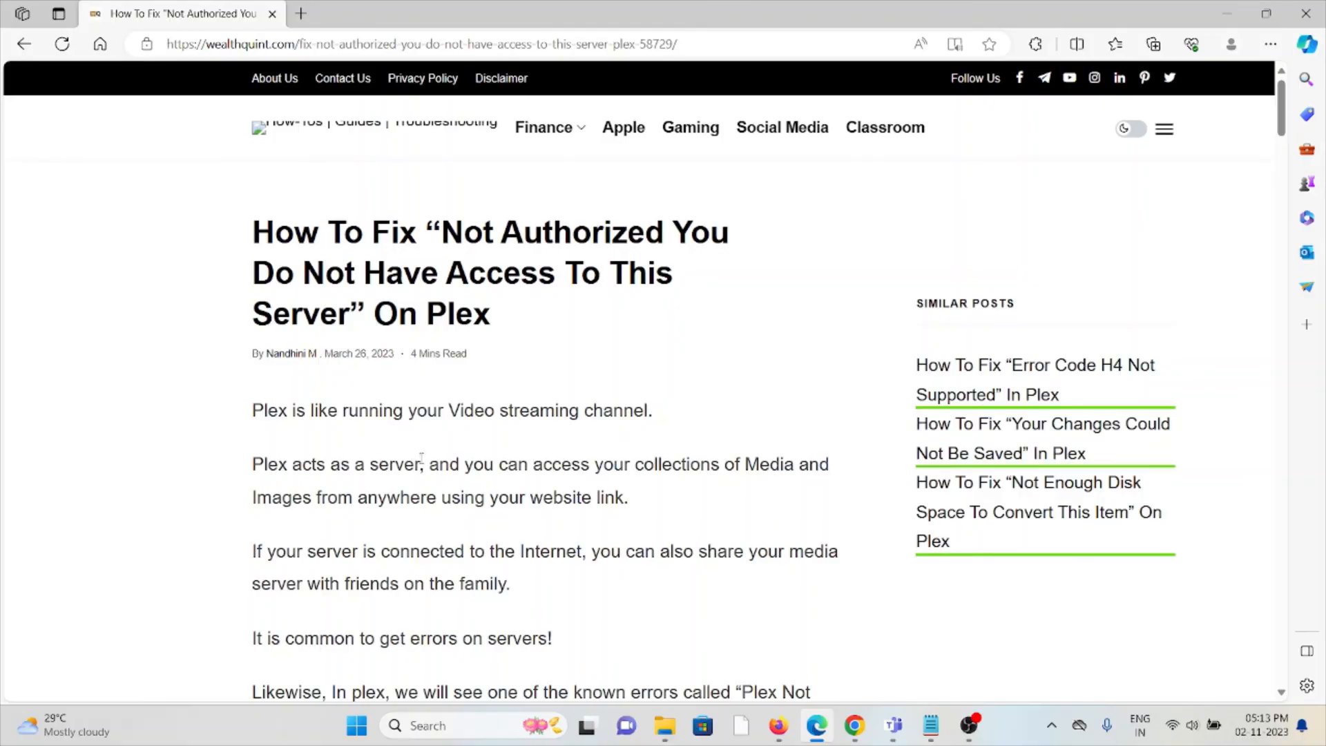
mouse_move(913, 241)
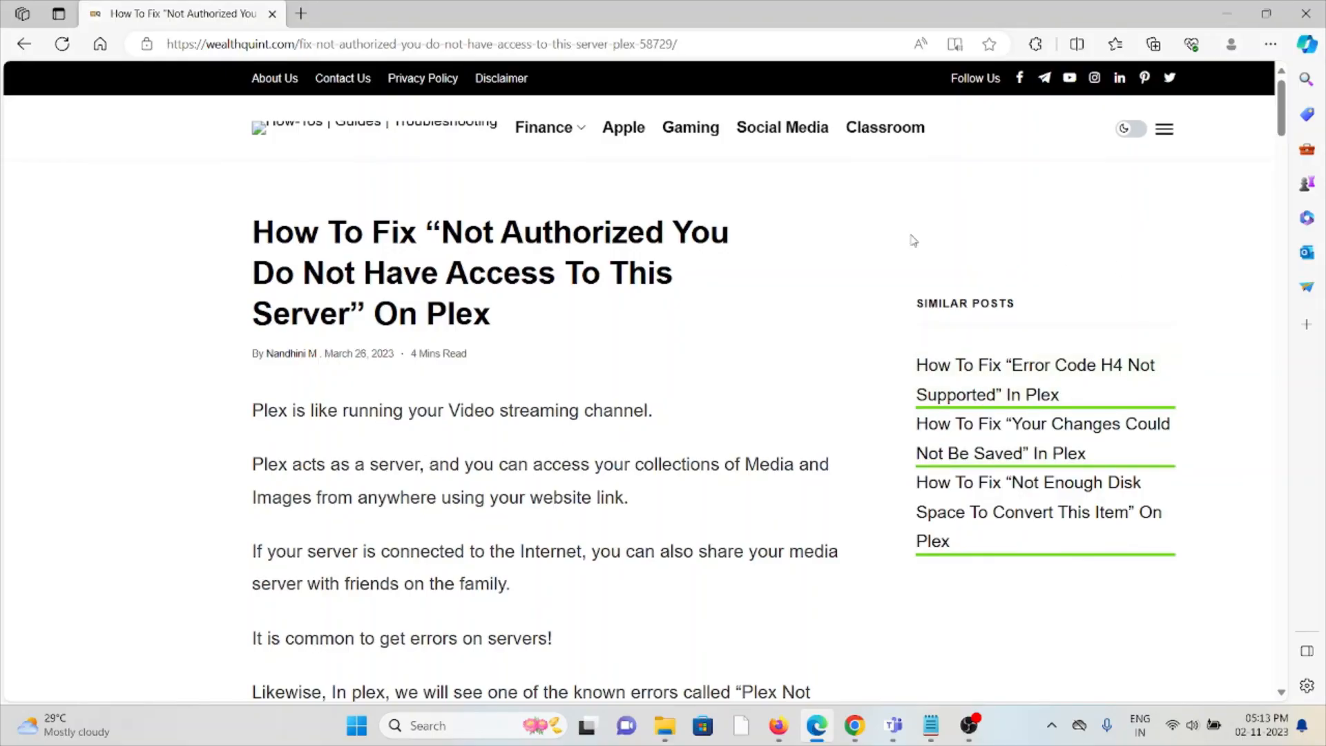